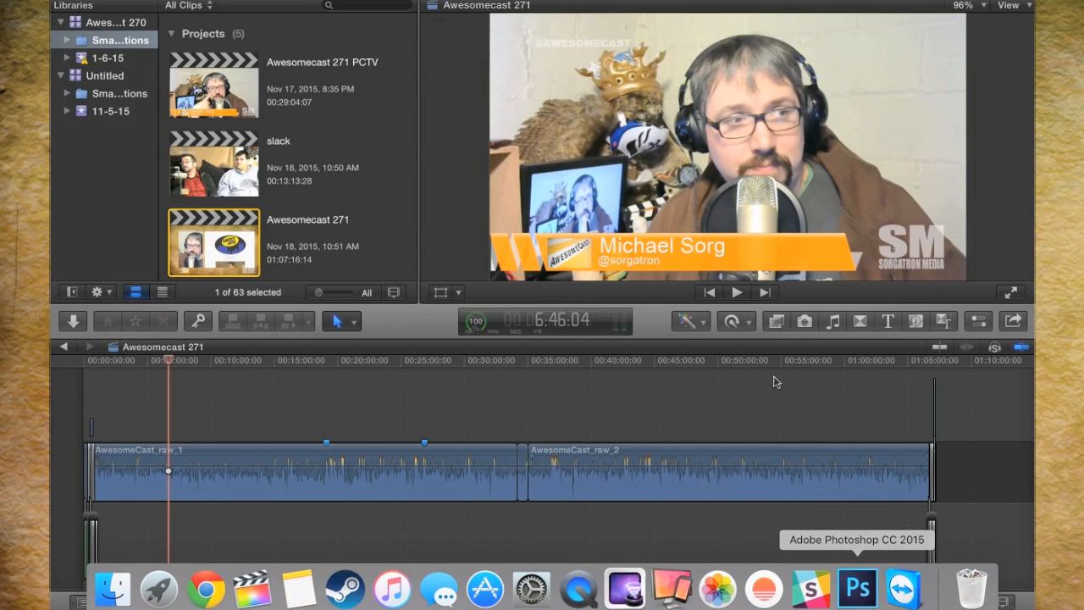
Step: Return to the full episode timeline with the intro, raw clips and music beds
scroll("down", 3)
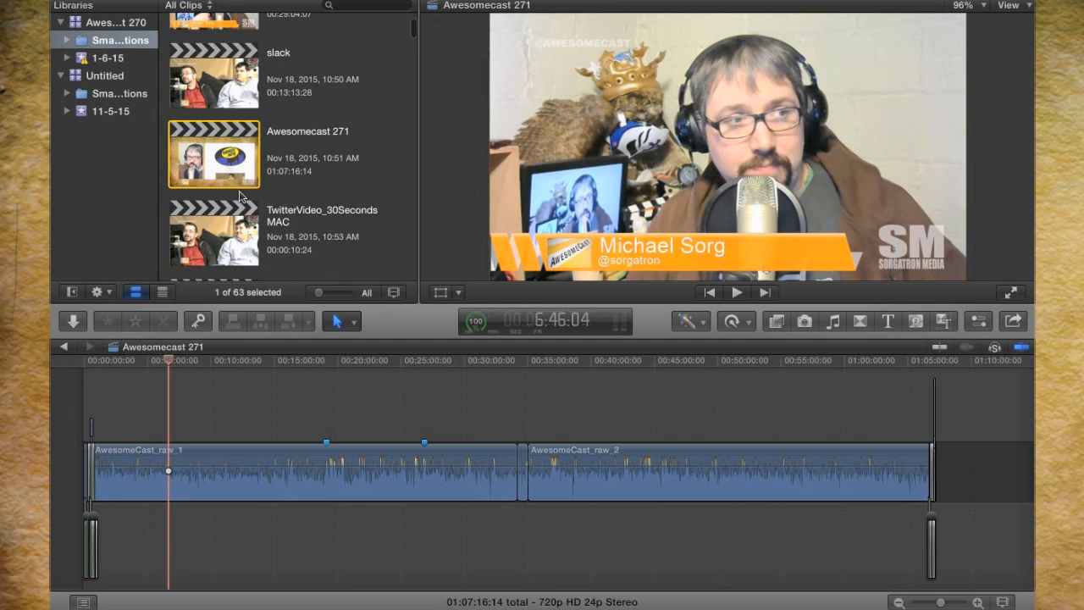
right_click(106, 75)
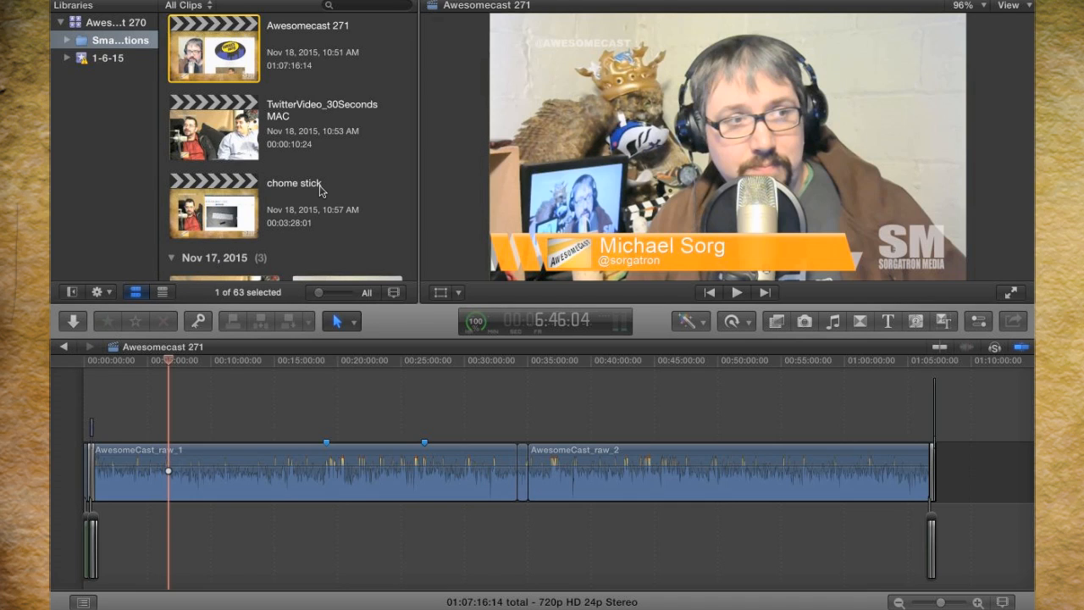
scroll("down", 3)
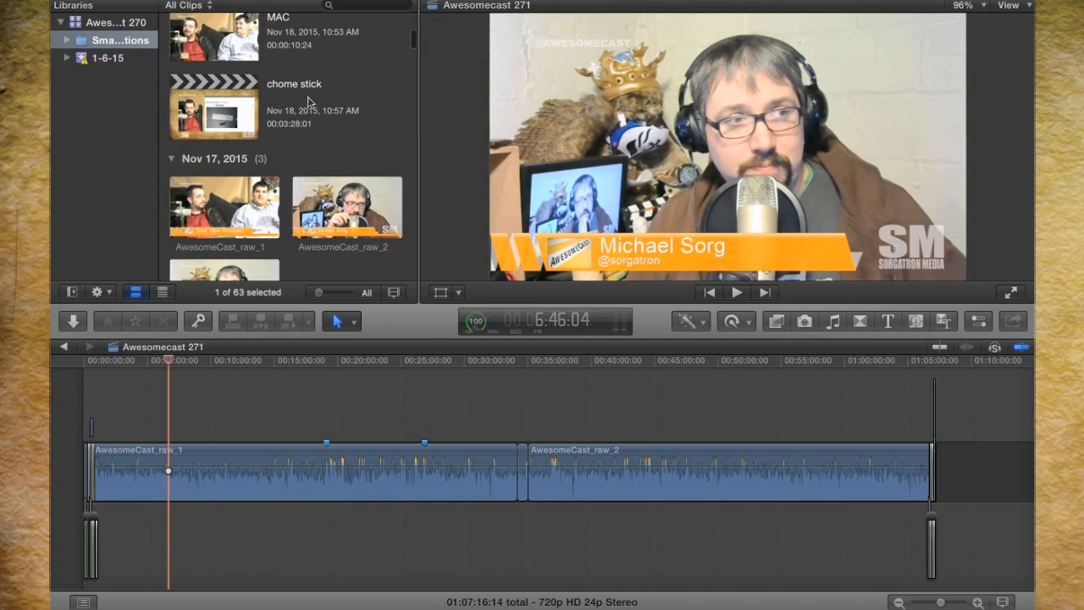
scroll("down", 3)
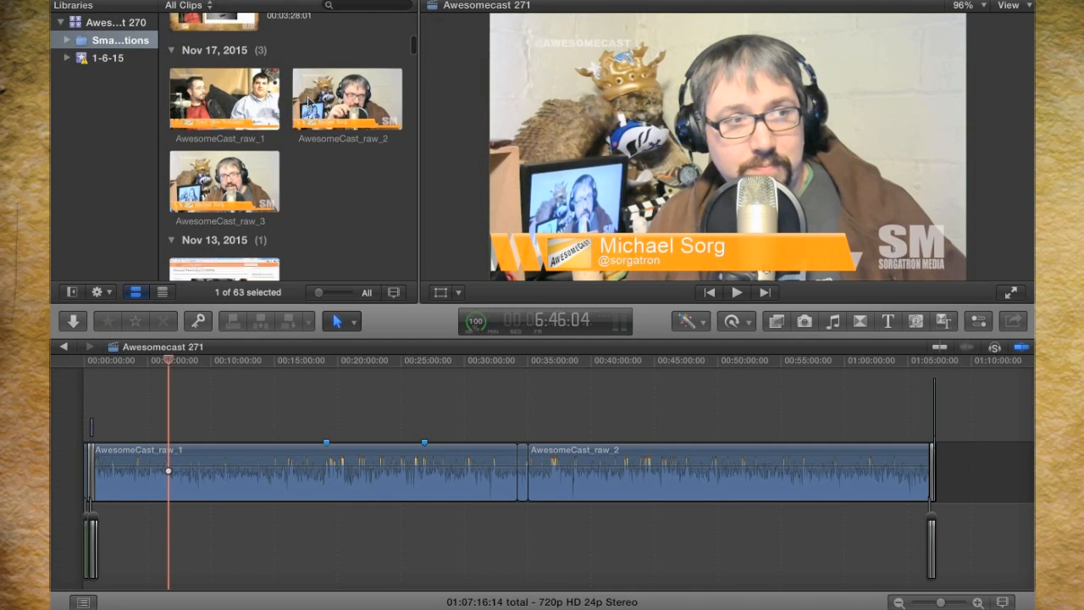
scroll("down", 3)
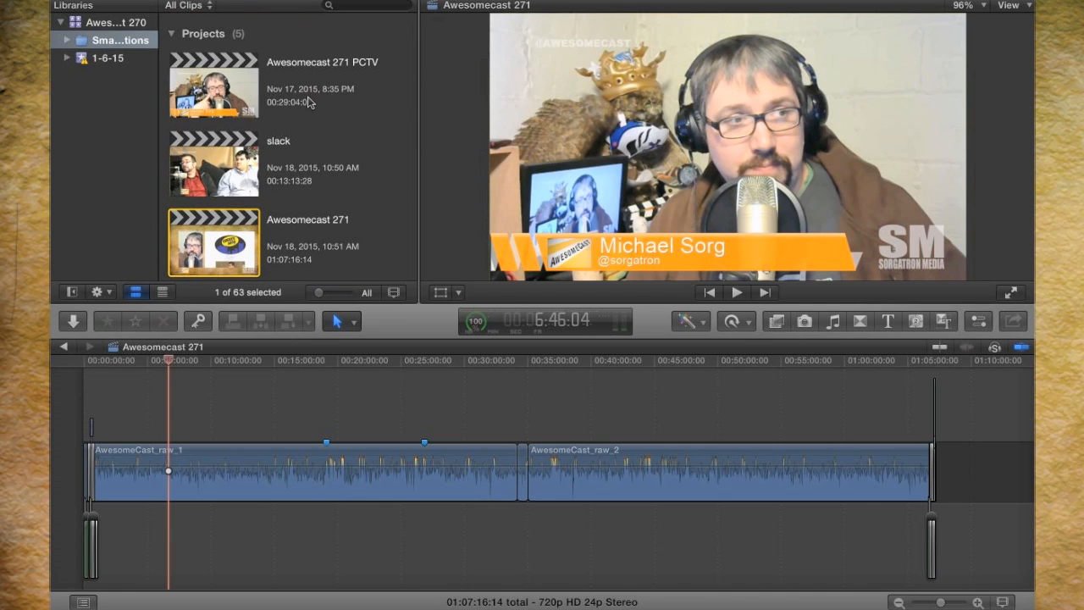
mouse_move(323, 238)
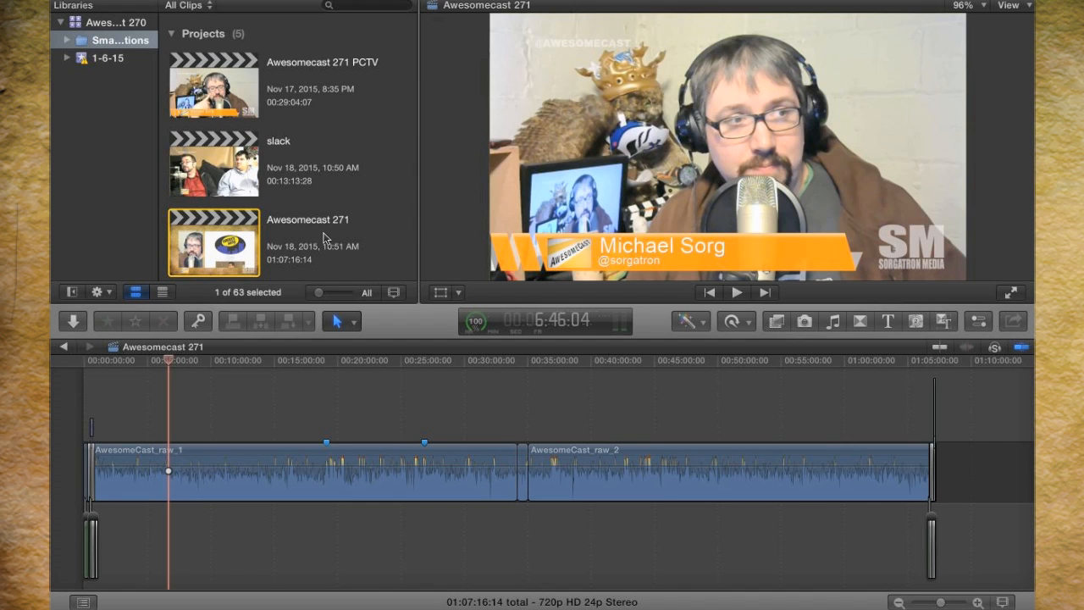
scroll("down", 3)
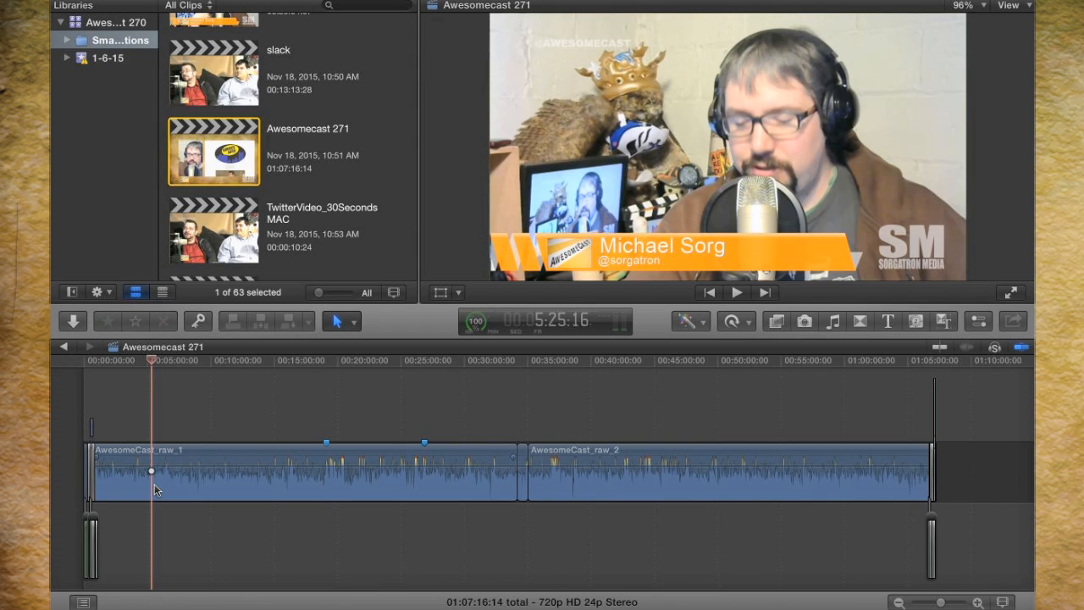
left_click(297, 485)
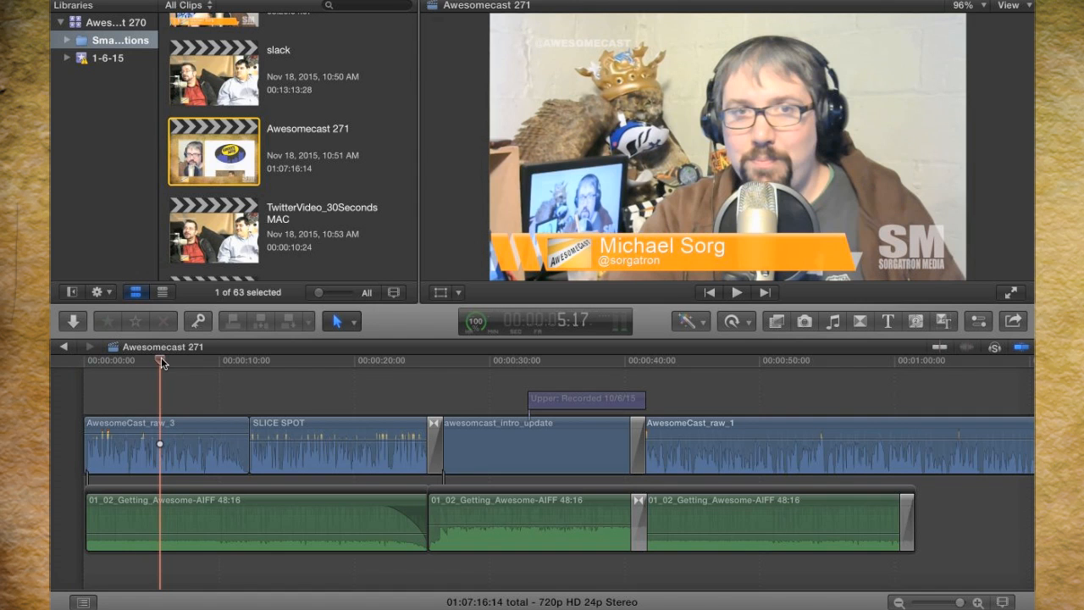
Step: Skim the opening clips and intro at about 5, 10 and 30 seconds
left_click(226, 361)
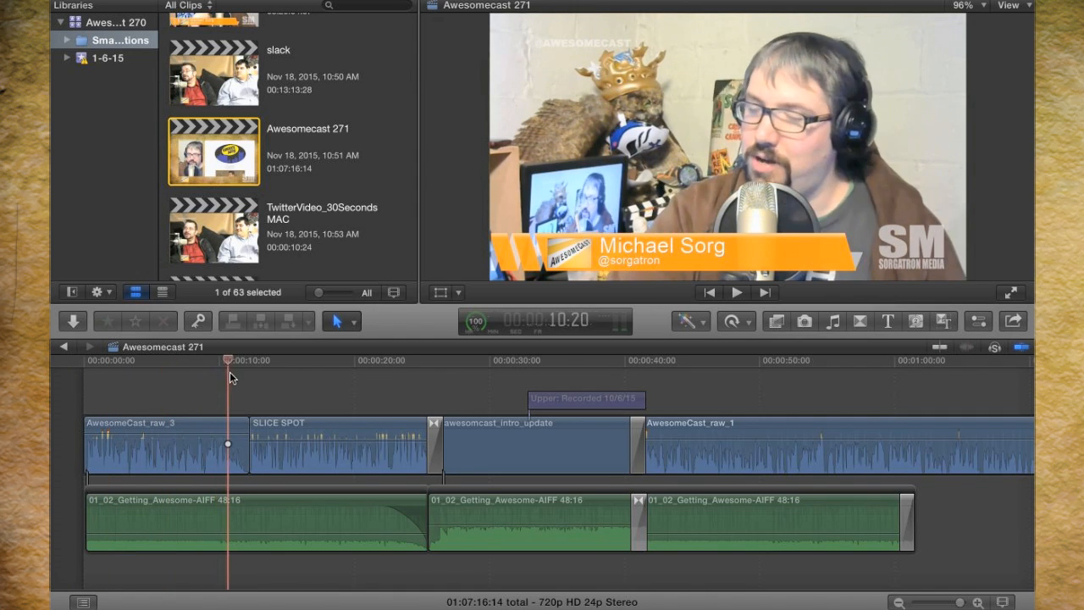
left_click(304, 361)
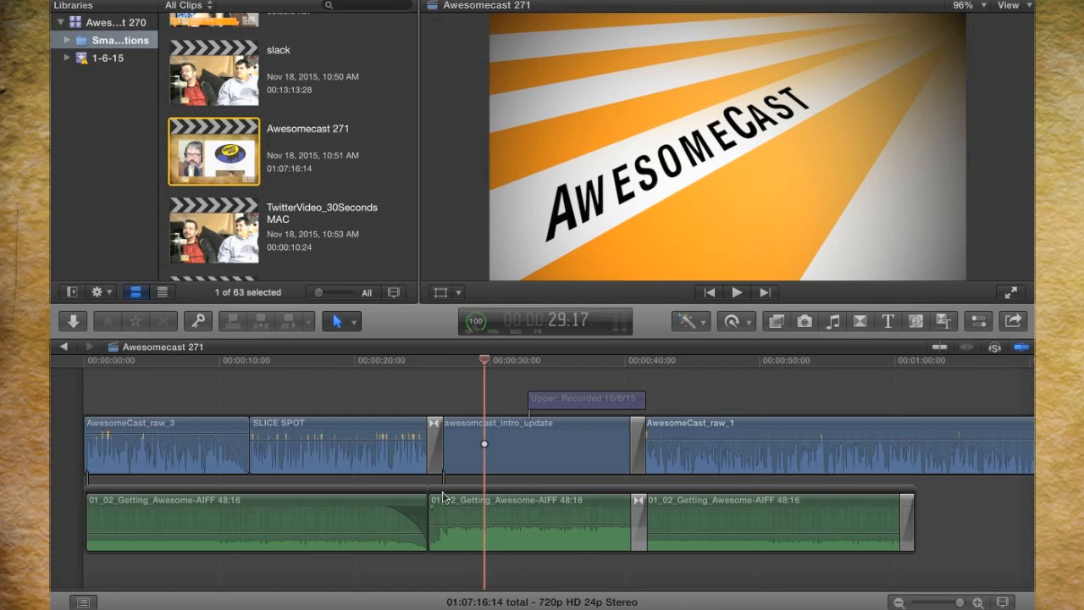
left_click(508, 525)
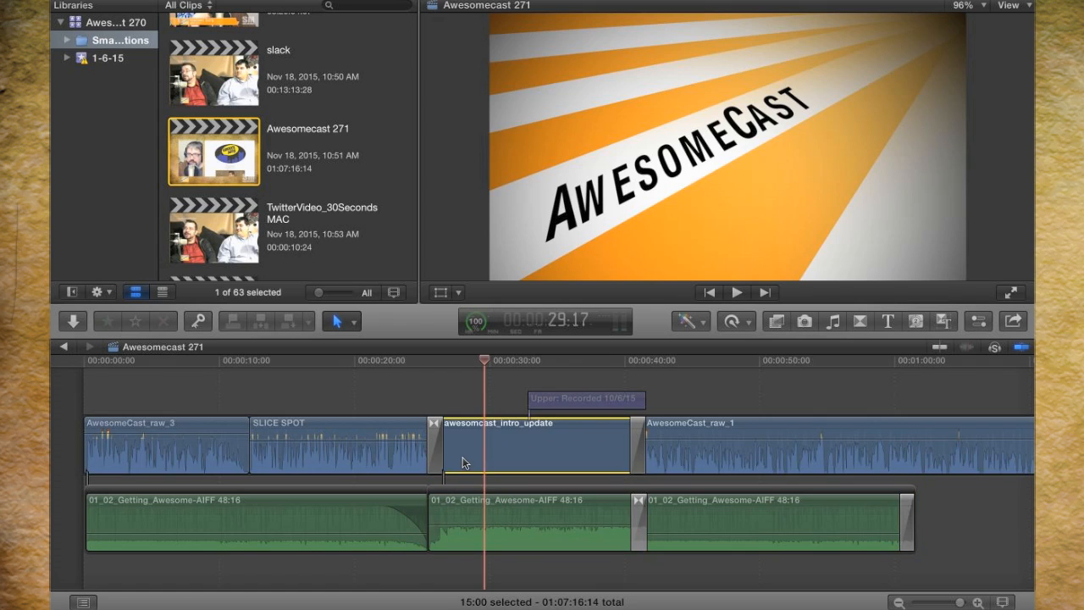
mouse_move(607, 460)
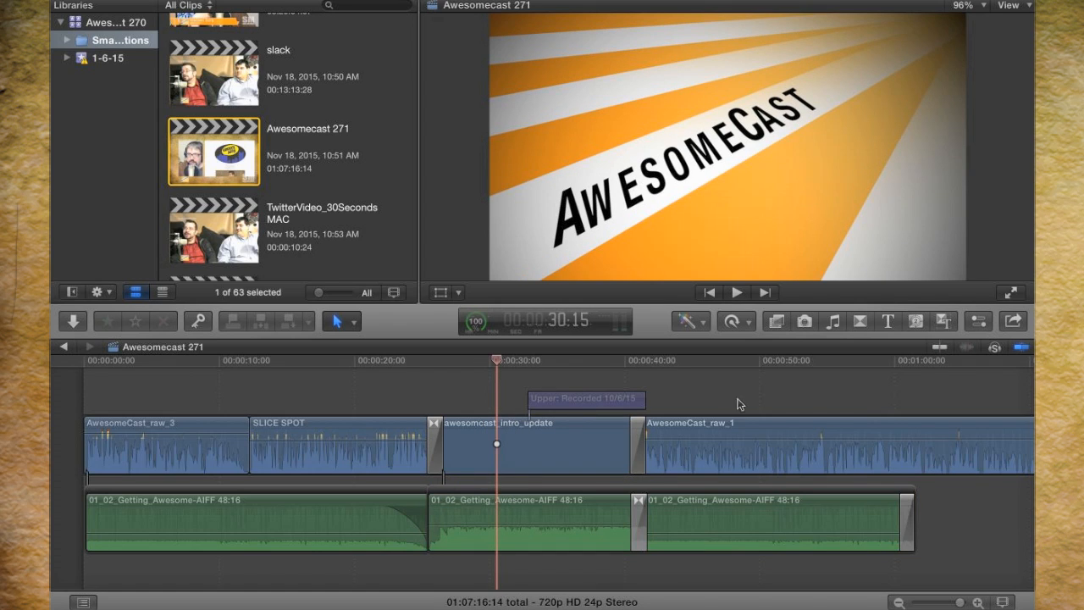
left_click(737, 360)
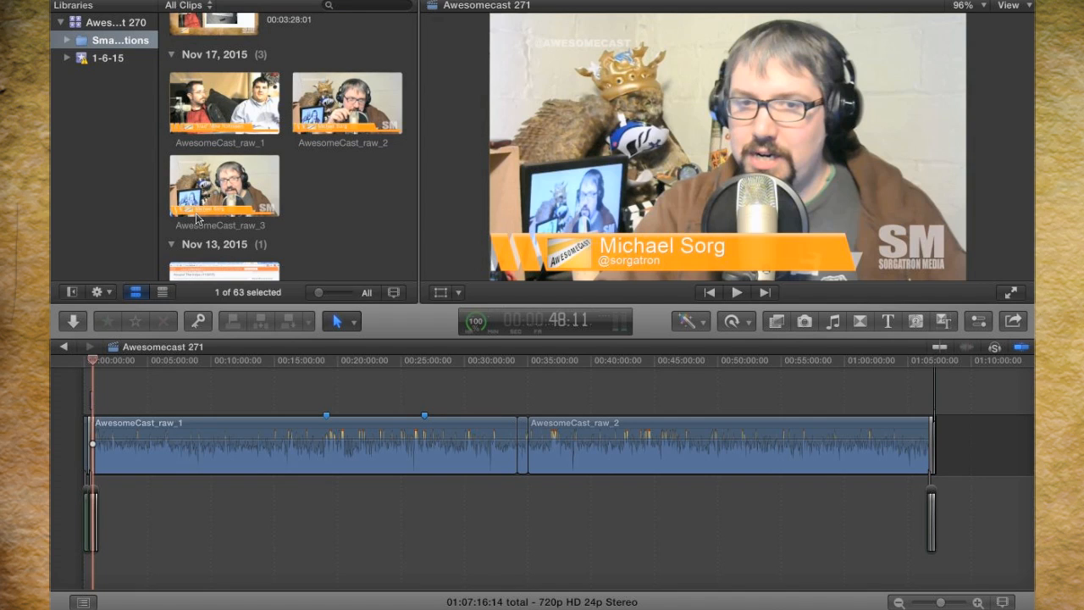
mouse_move(216, 112)
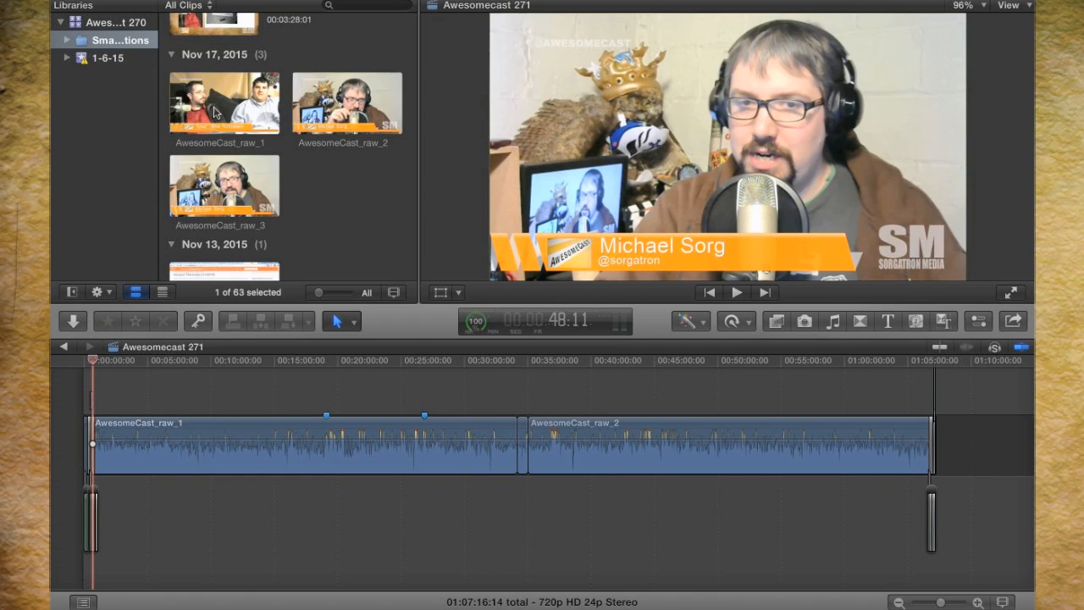
mouse_move(227, 178)
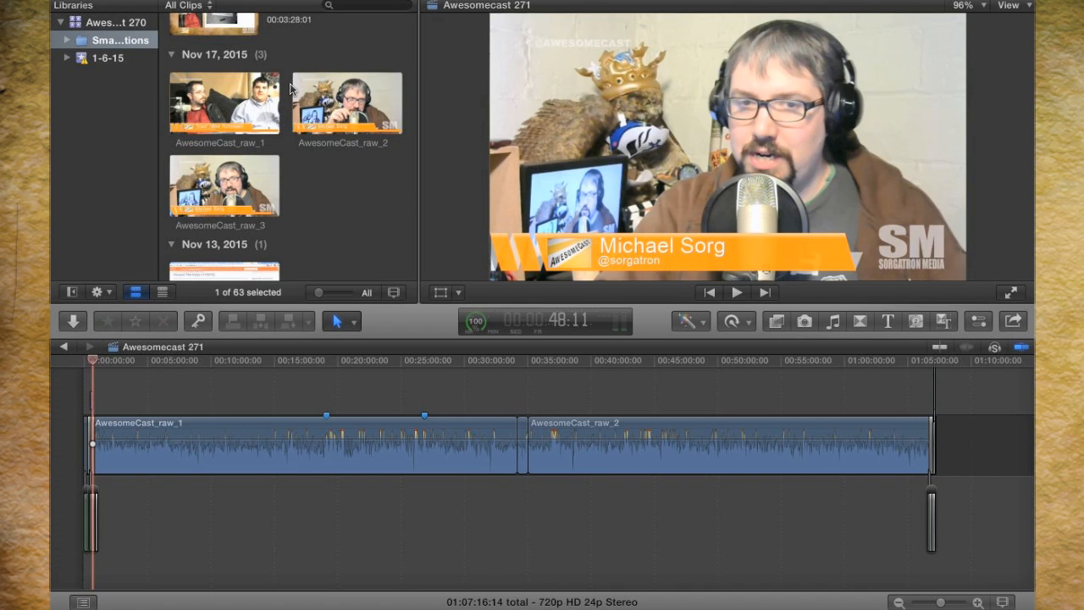
Step: Replace the timeline clip with AwesomeCast_raw_1, making the project 01:07:59:02 long
left_click(223, 111)
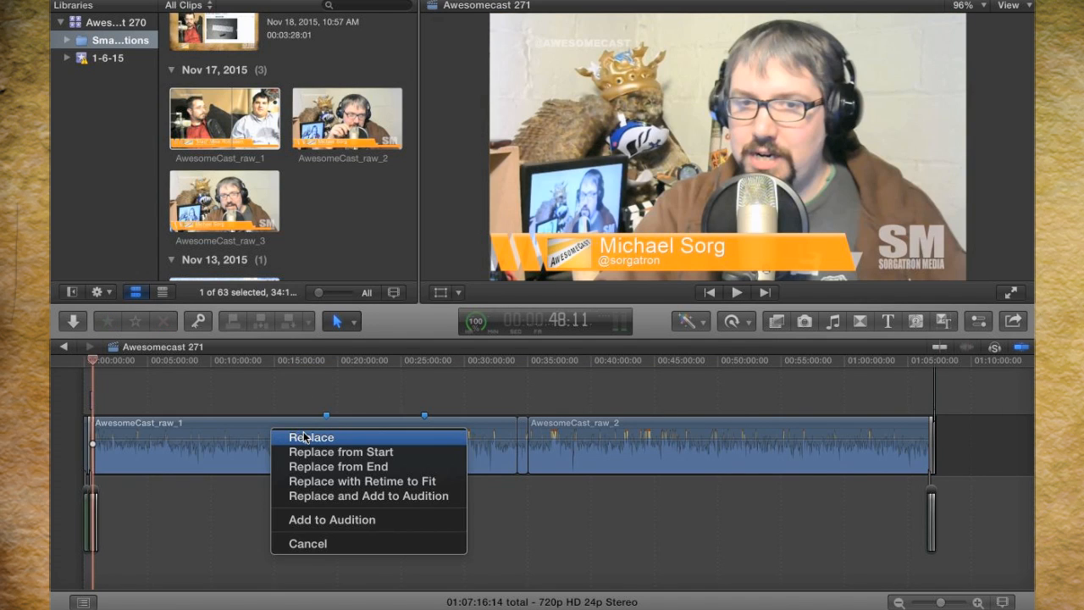
left_click(309, 437)
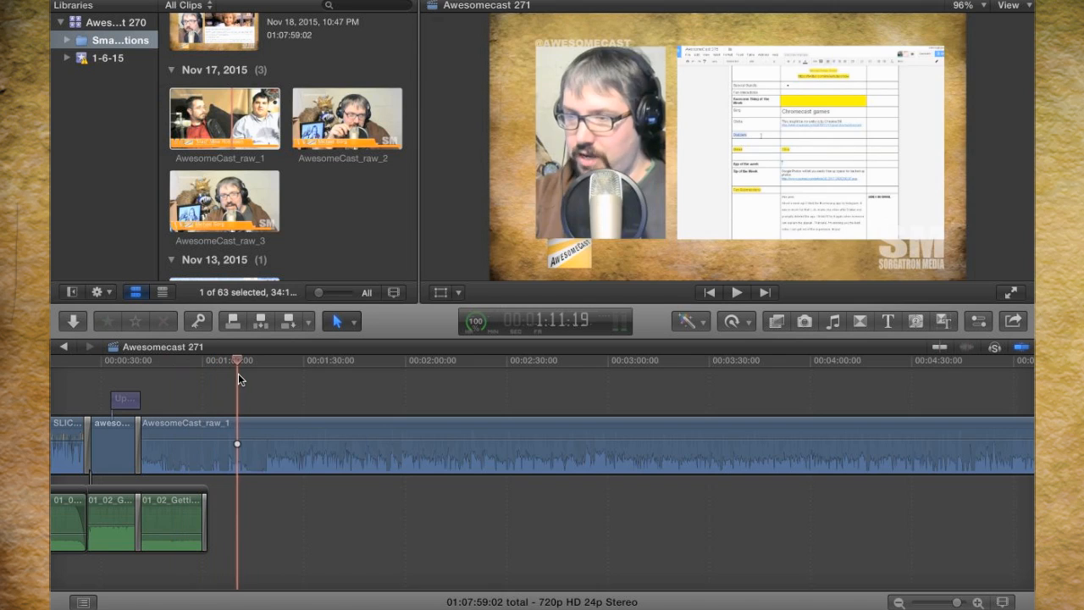
Step: Blade raw_1 where the show starts and delete the 36:18 opening piece
left_click(263, 368)
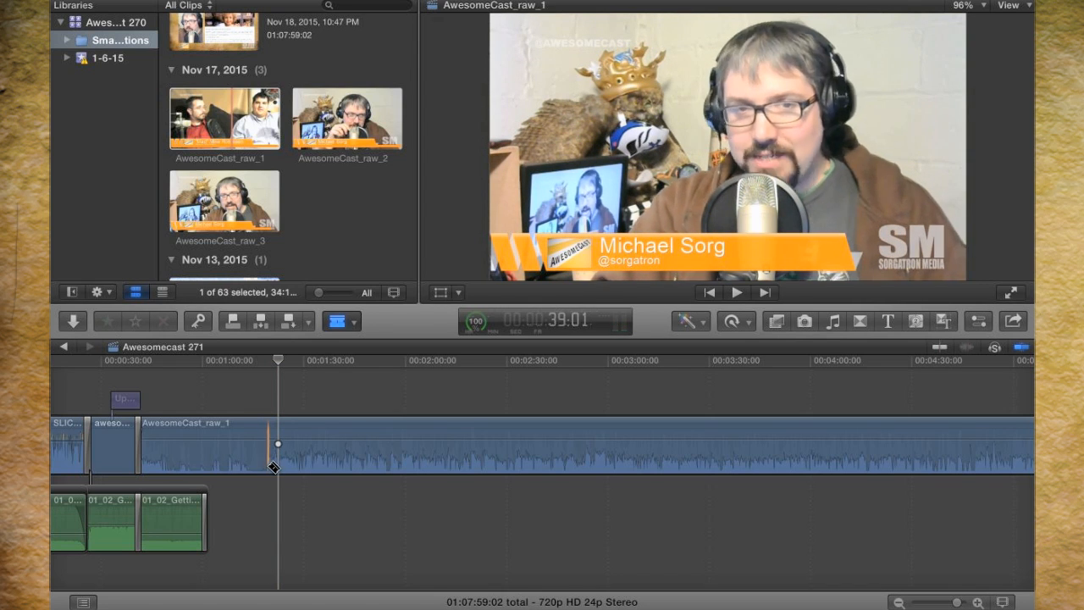
left_click(341, 321)
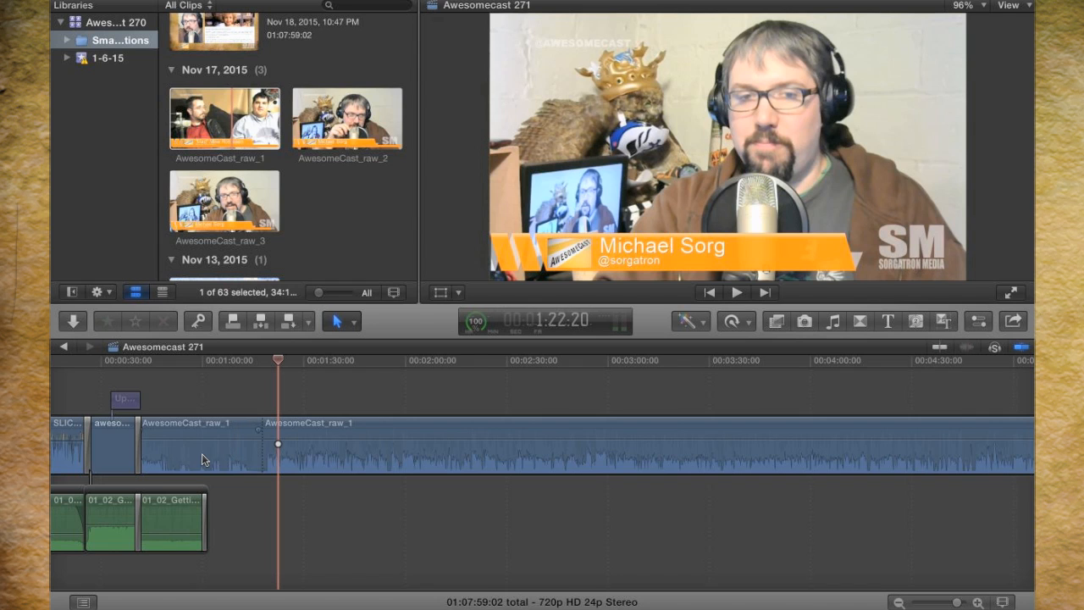
left_click(203, 457)
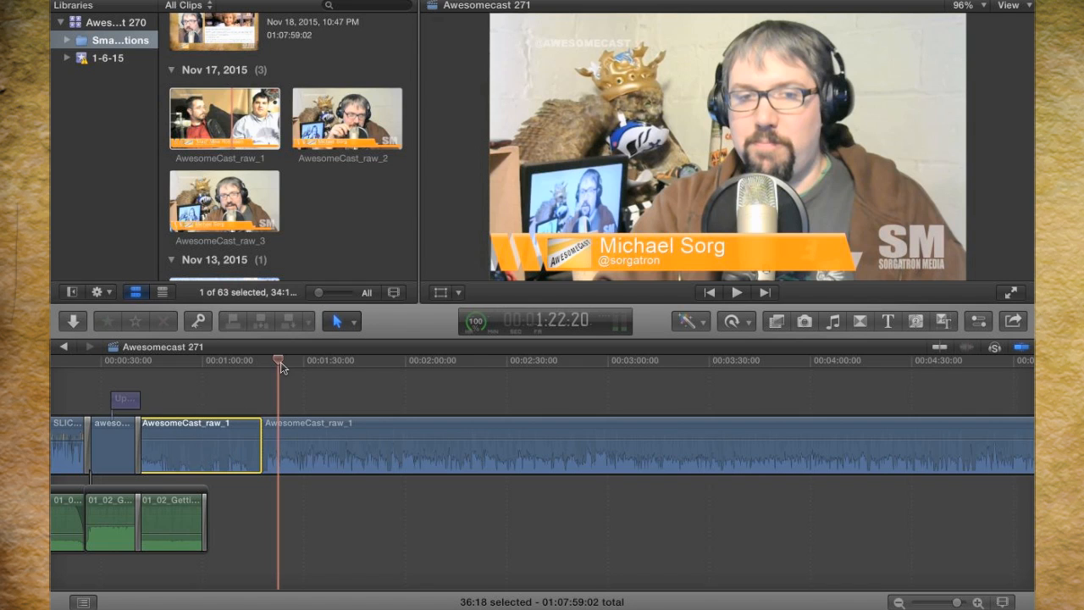
left_click(229, 361)
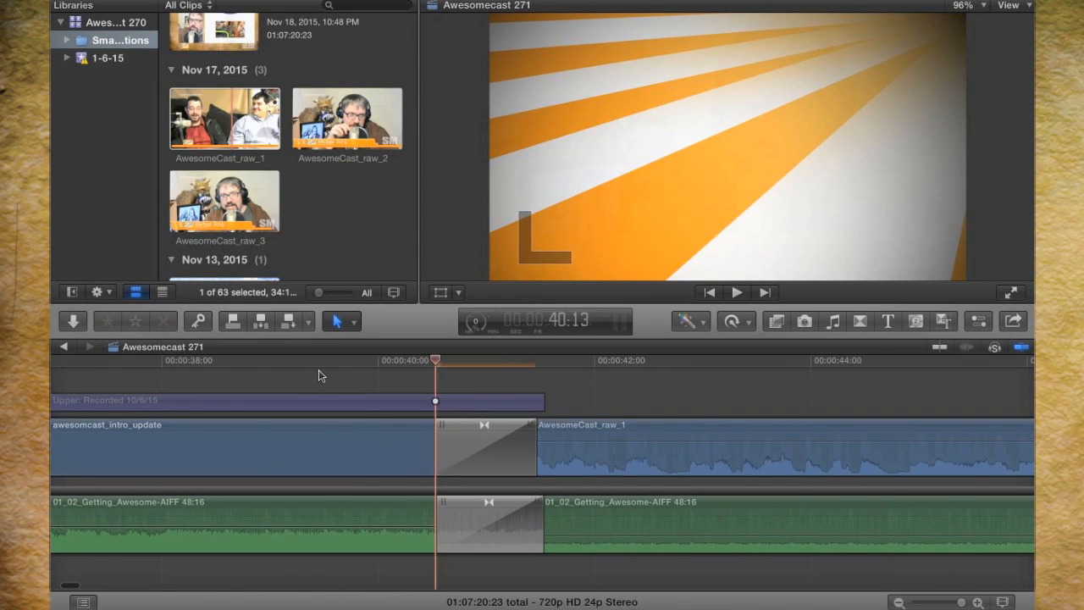
left_click_drag(434, 360, 294, 360)
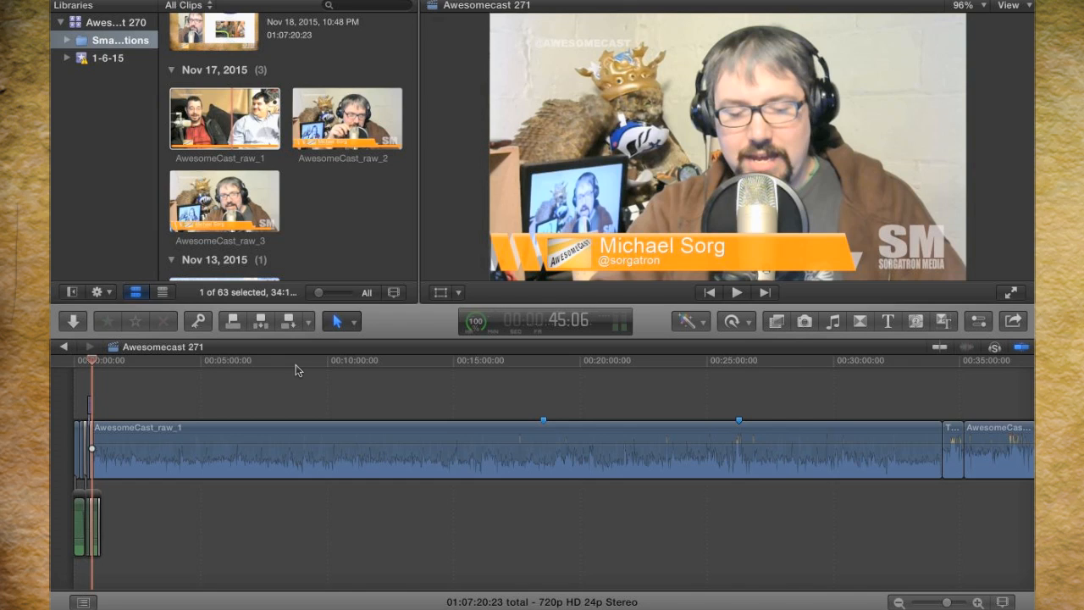
mouse_move(511, 393)
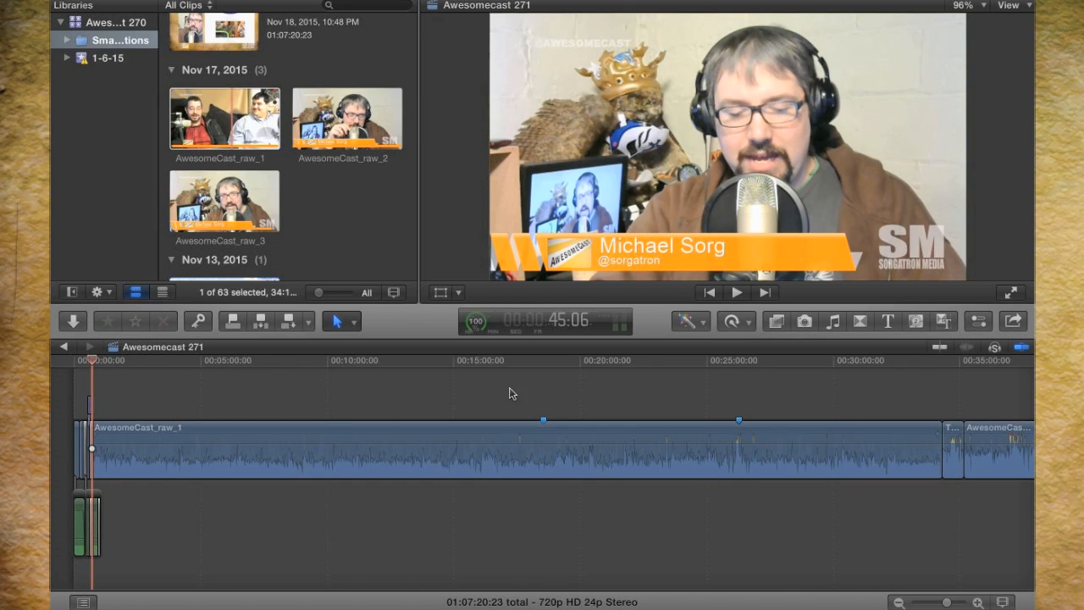
mouse_move(226, 531)
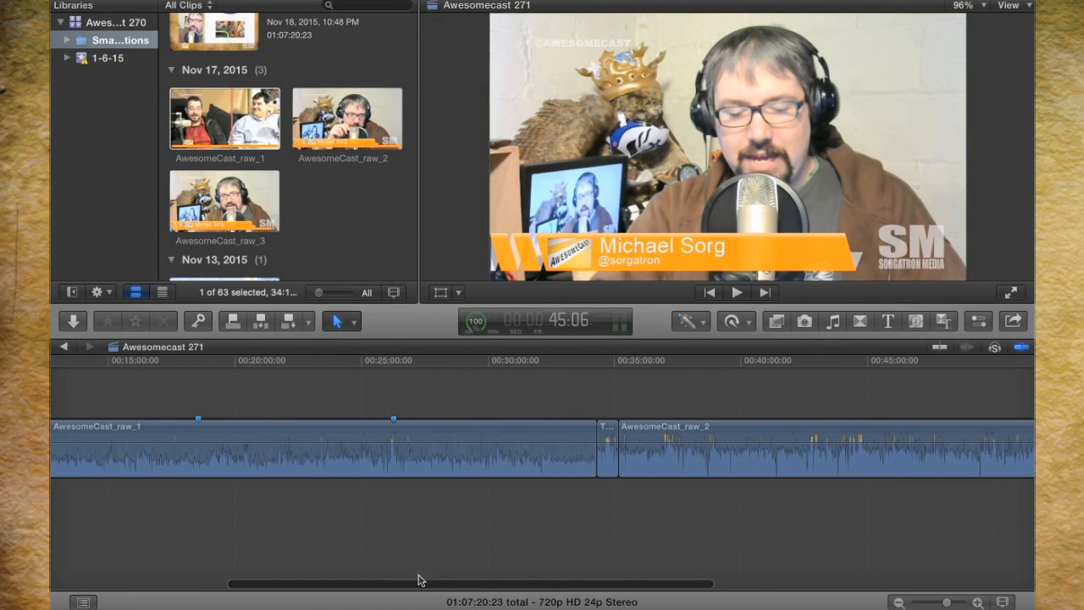
Step: Blade raw_1 just before its end and delete the tail, leaving 01:07:16:07
left_click(592, 361)
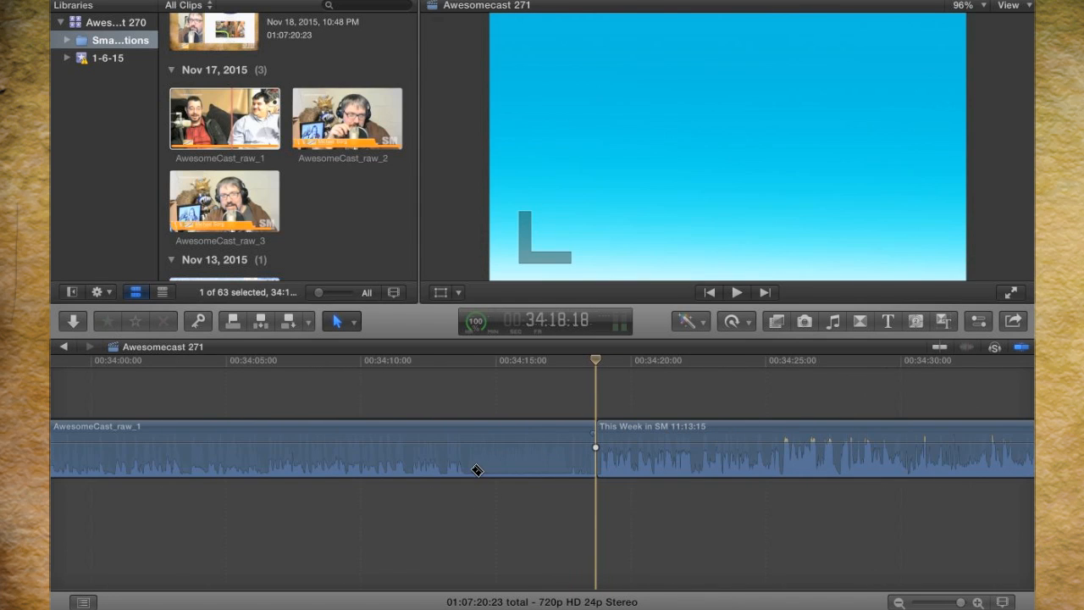
left_click(534, 462)
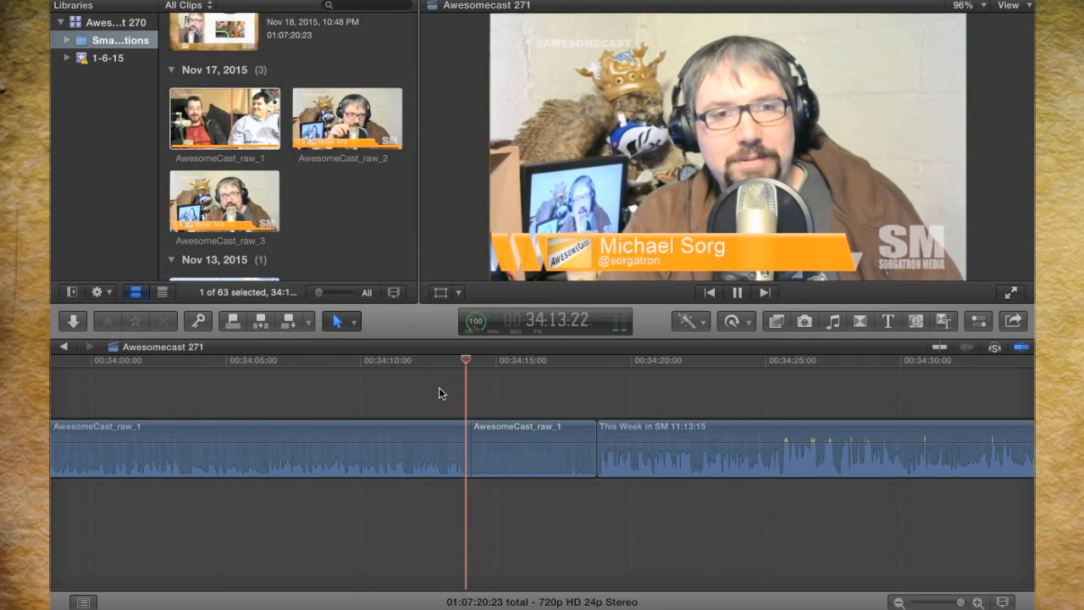
left_click(533, 462)
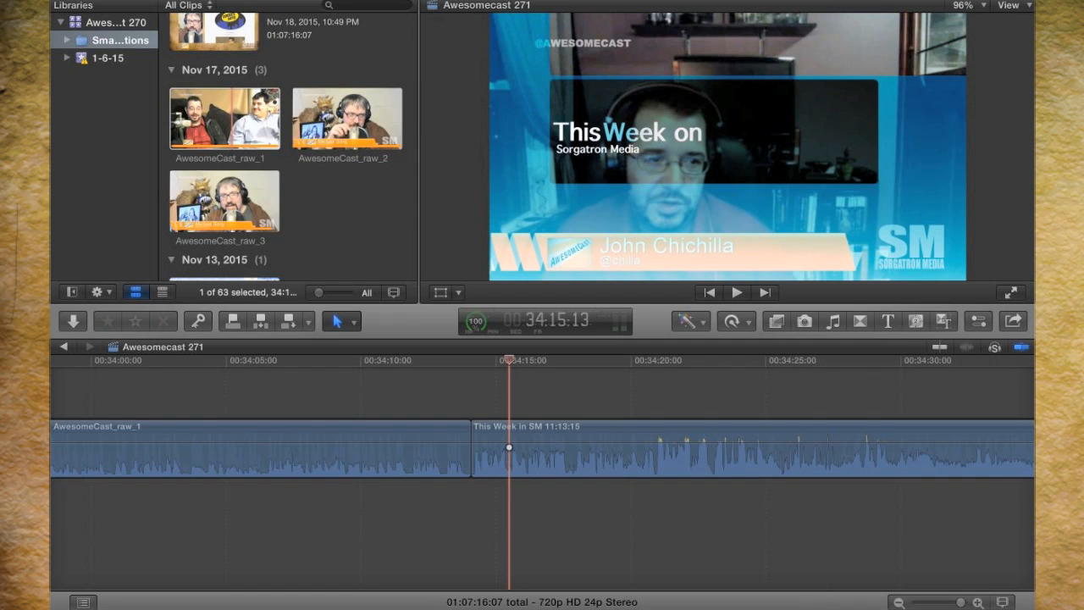
mouse_move(519, 429)
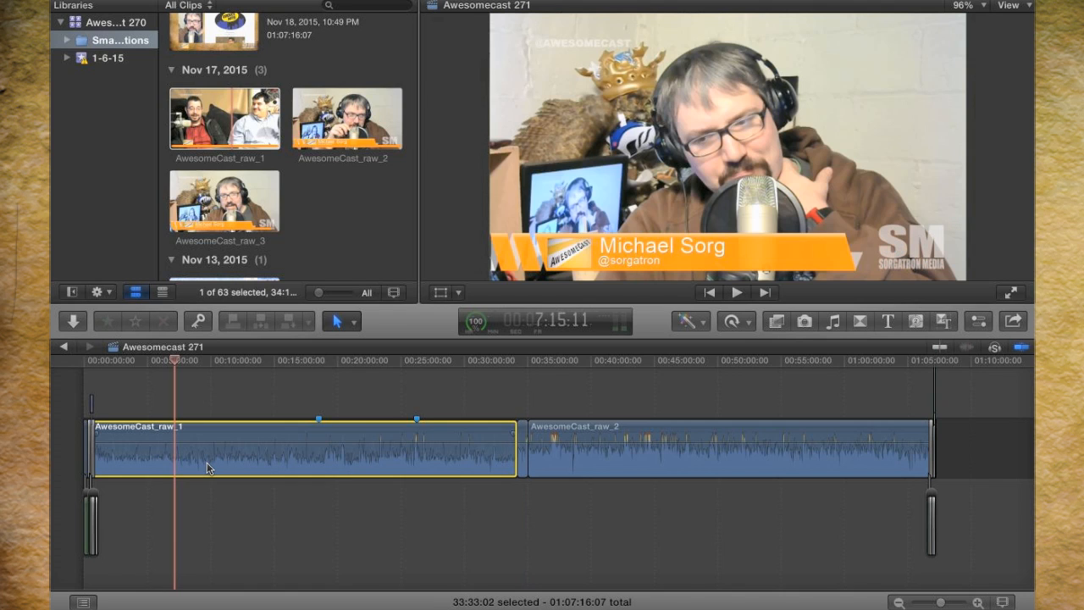
Step: Change raw_1's audio Channel Configuration from Stereo to Dual Mono in the Inspector
left_click(724, 461)
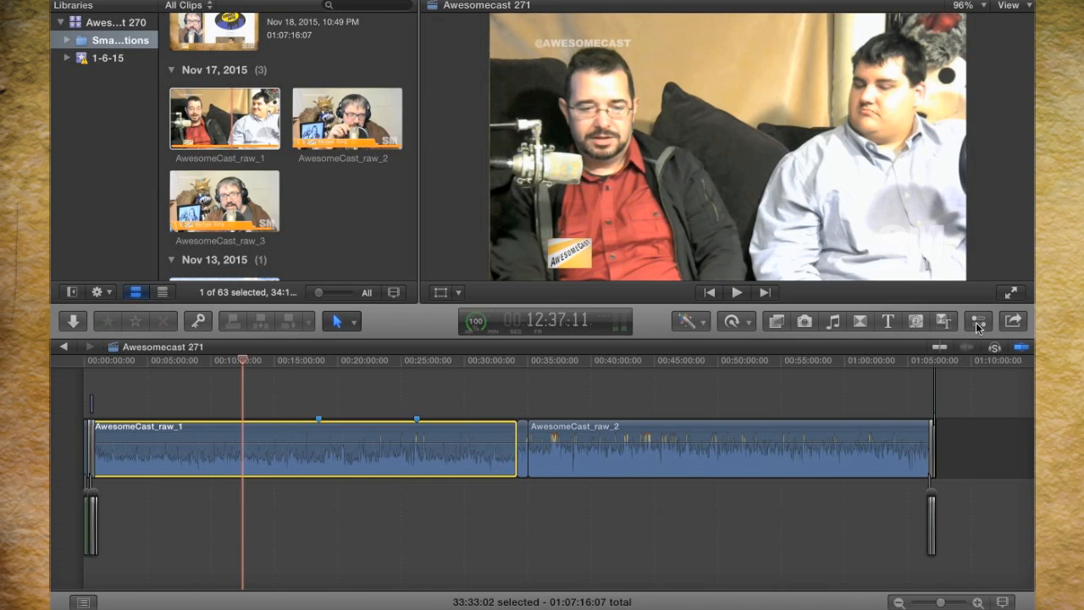
mouse_move(976, 322)
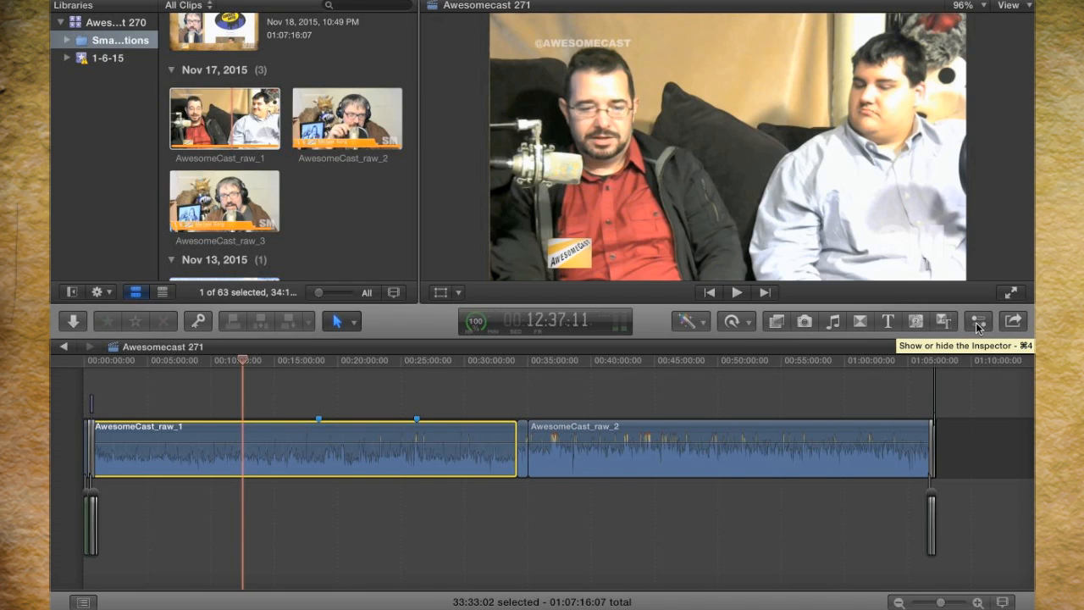
left_click(976, 321)
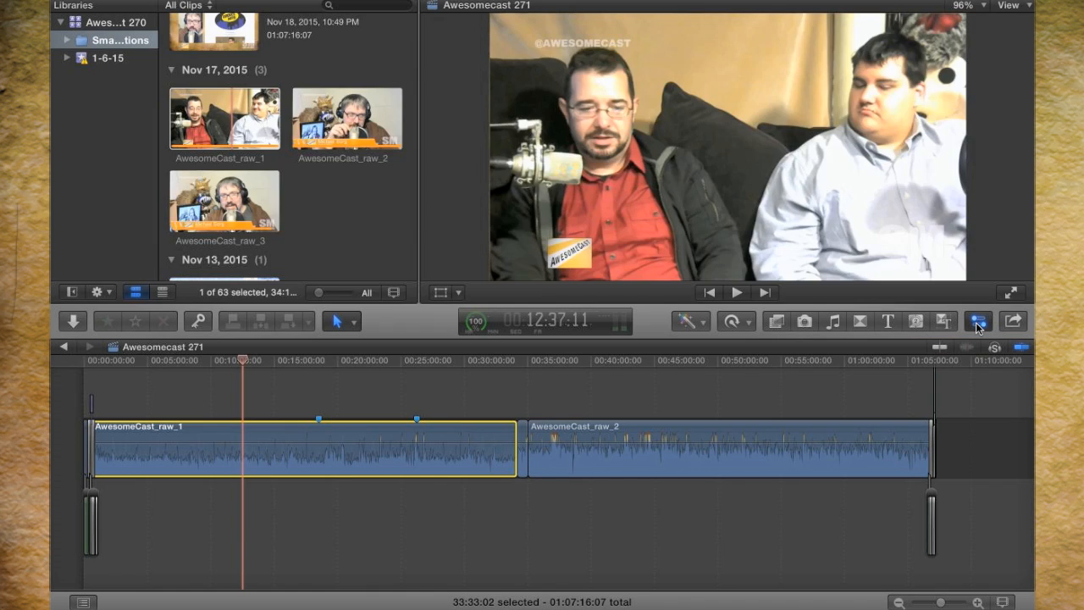
left_click(977, 321)
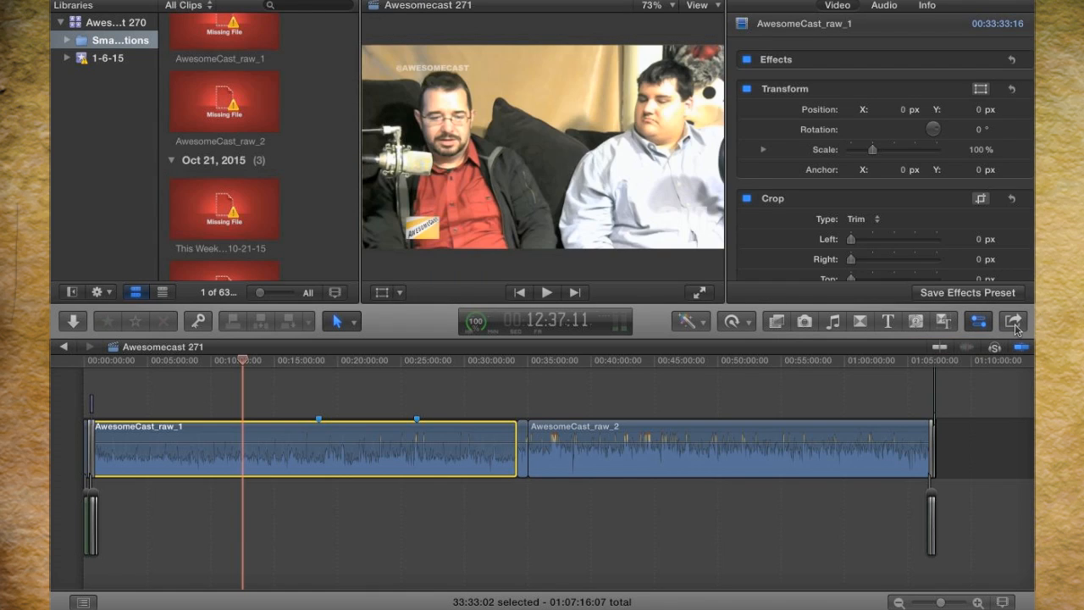
mouse_move(968, 324)
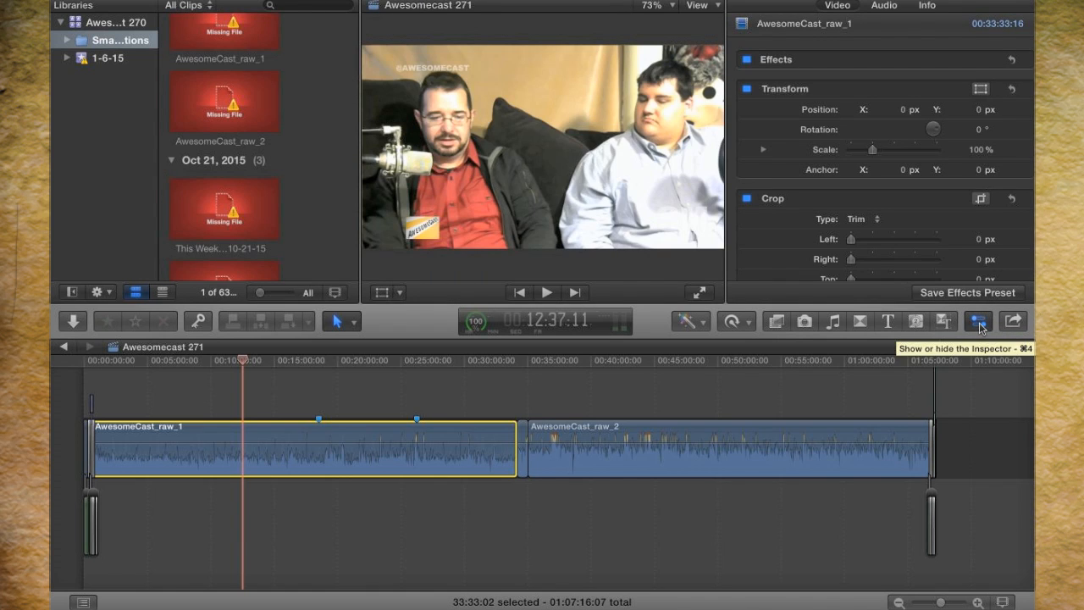
left_click(884, 6)
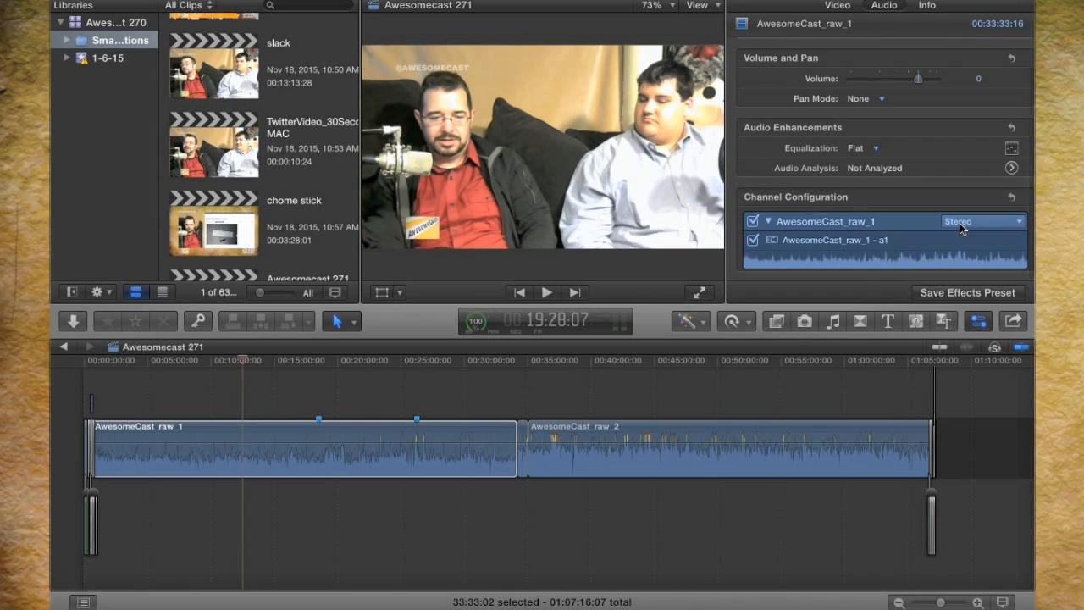
left_click(983, 221)
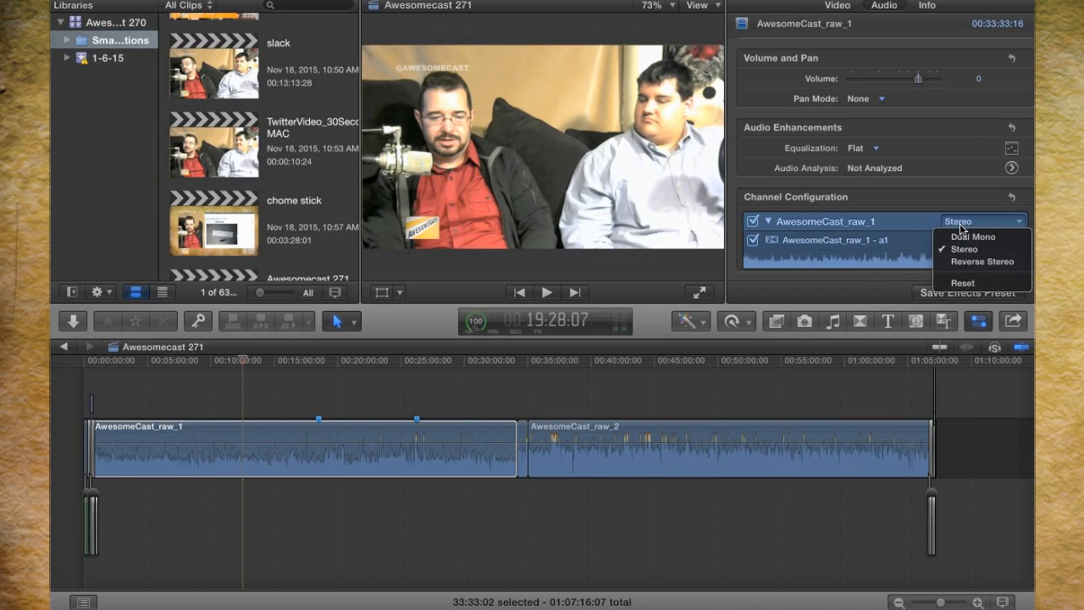
left_click(973, 236)
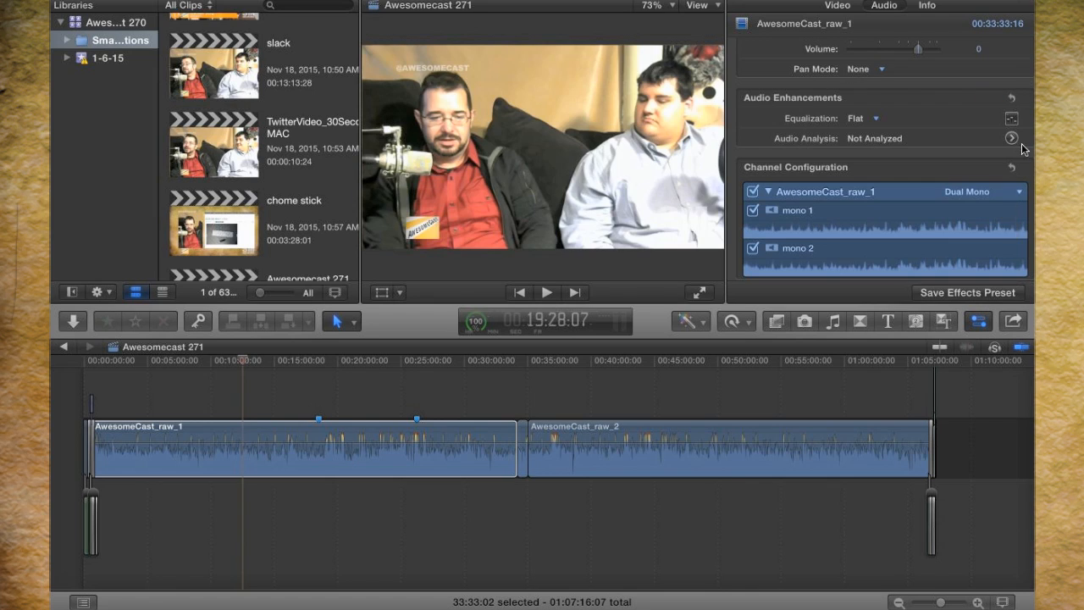
Step: Analyze raw_1's Audio Enhancements and enable Background Noise Removal
left_click(1007, 138)
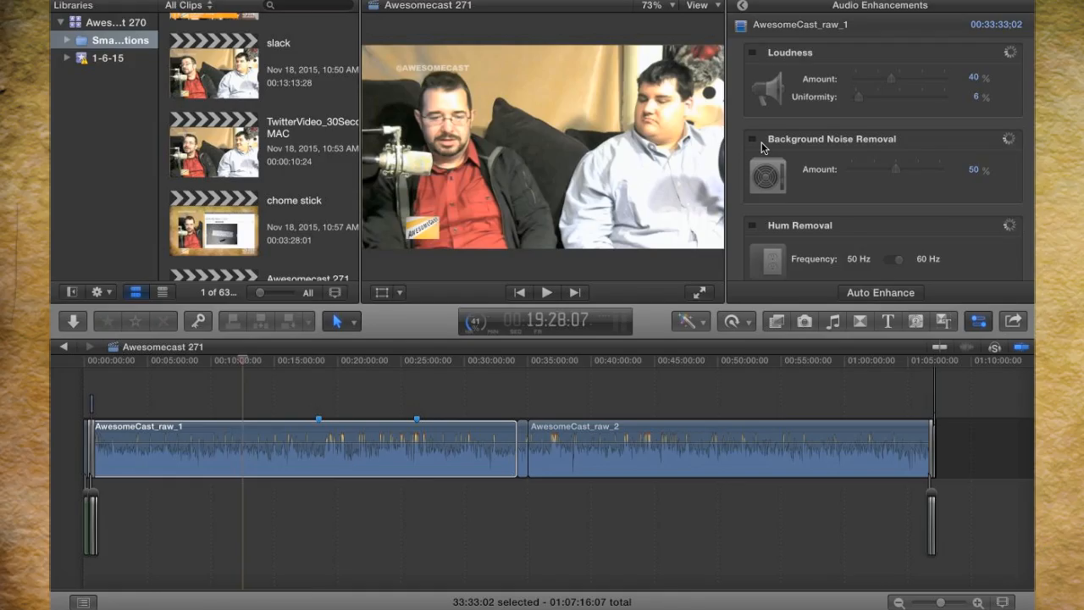
left_click(881, 292)
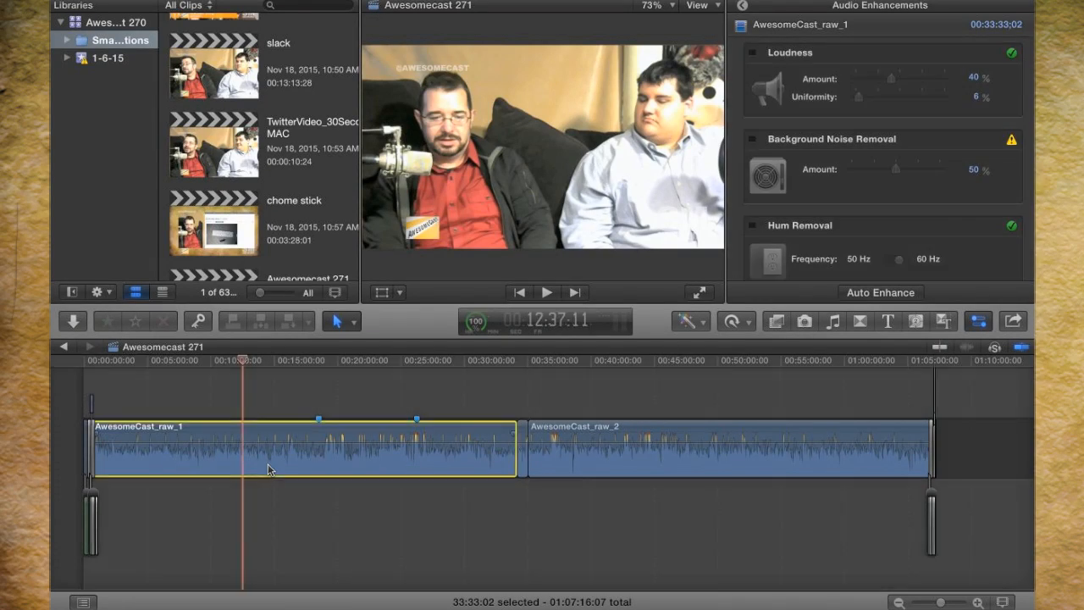
mouse_move(939, 170)
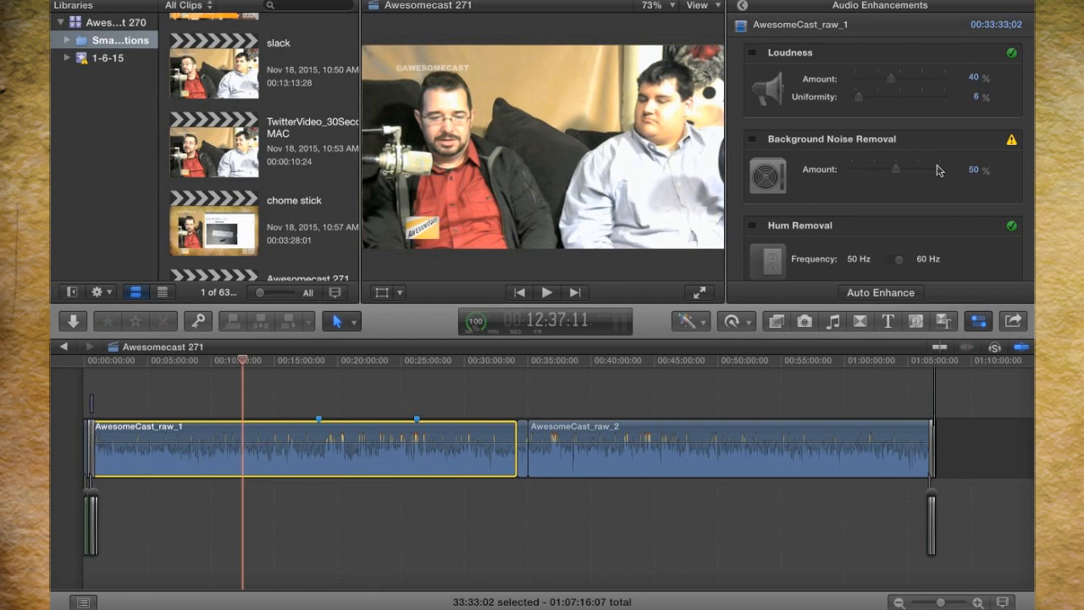
mouse_move(1013, 145)
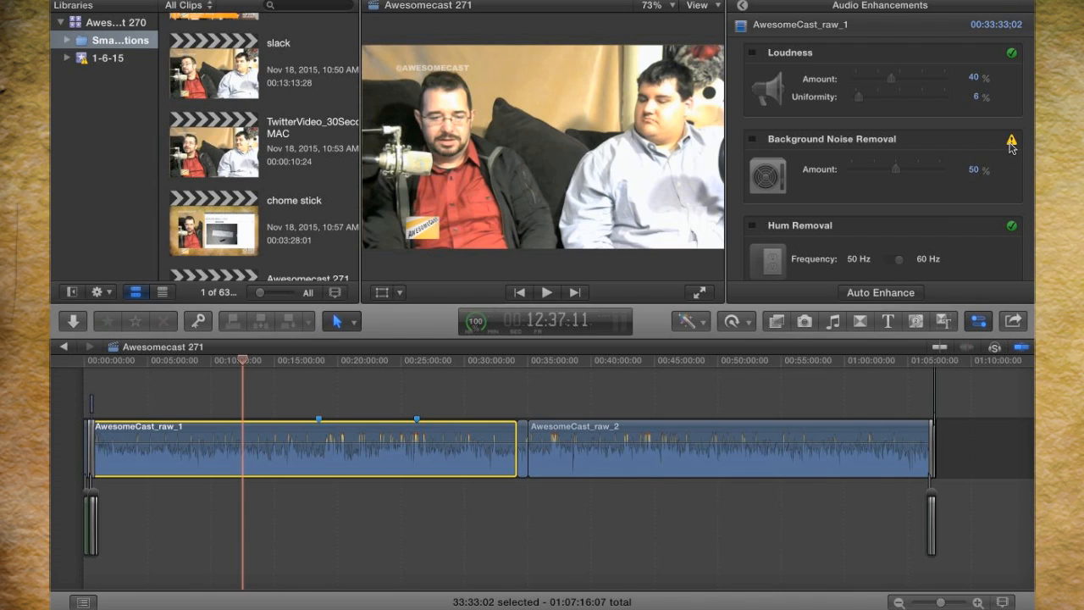
mouse_move(754, 139)
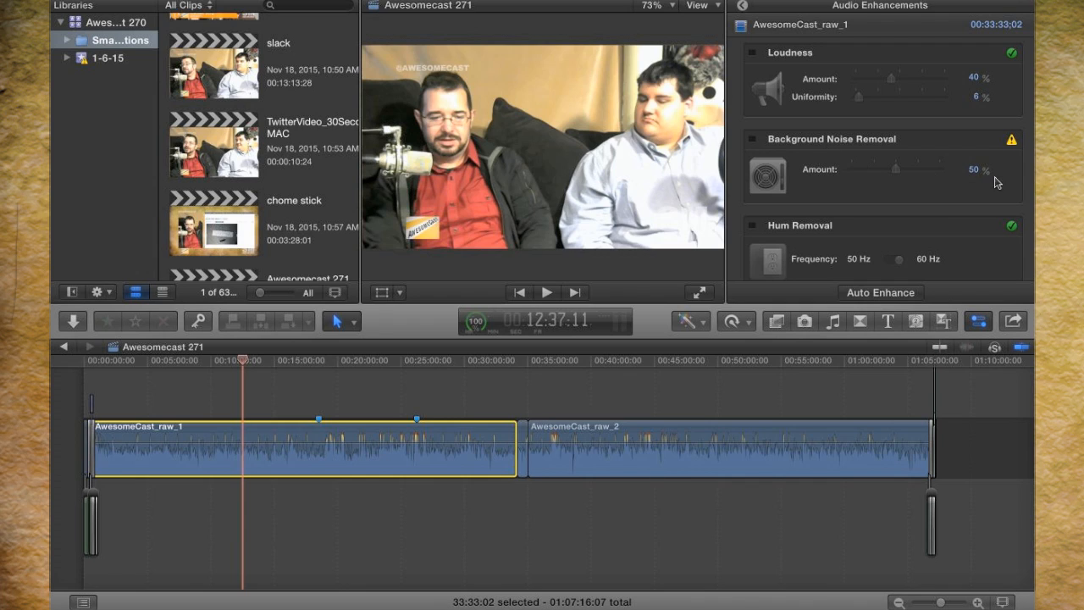
mouse_move(927, 180)
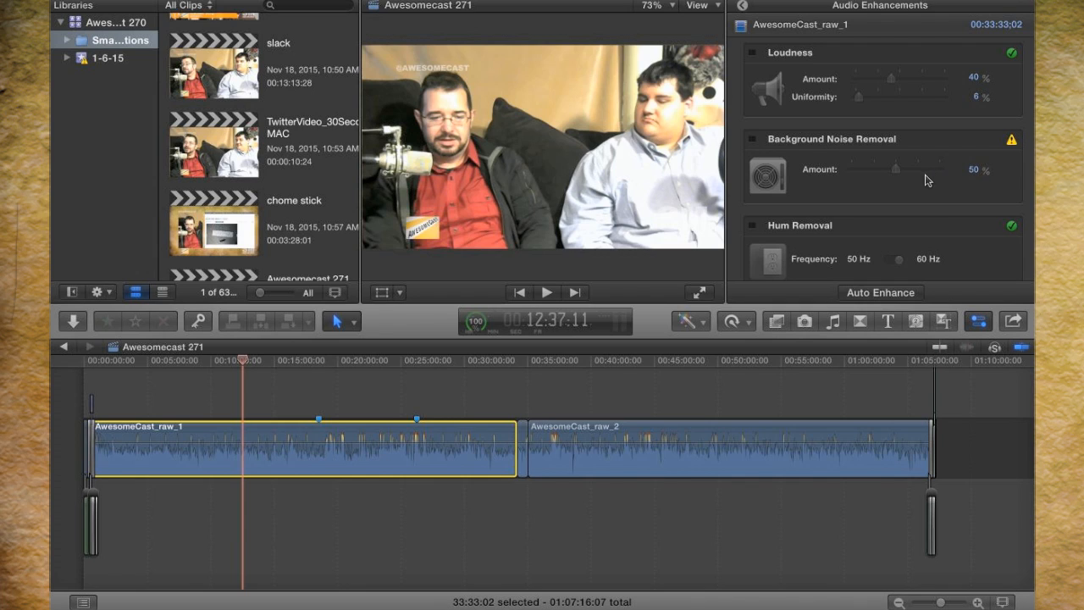
mouse_move(1001, 177)
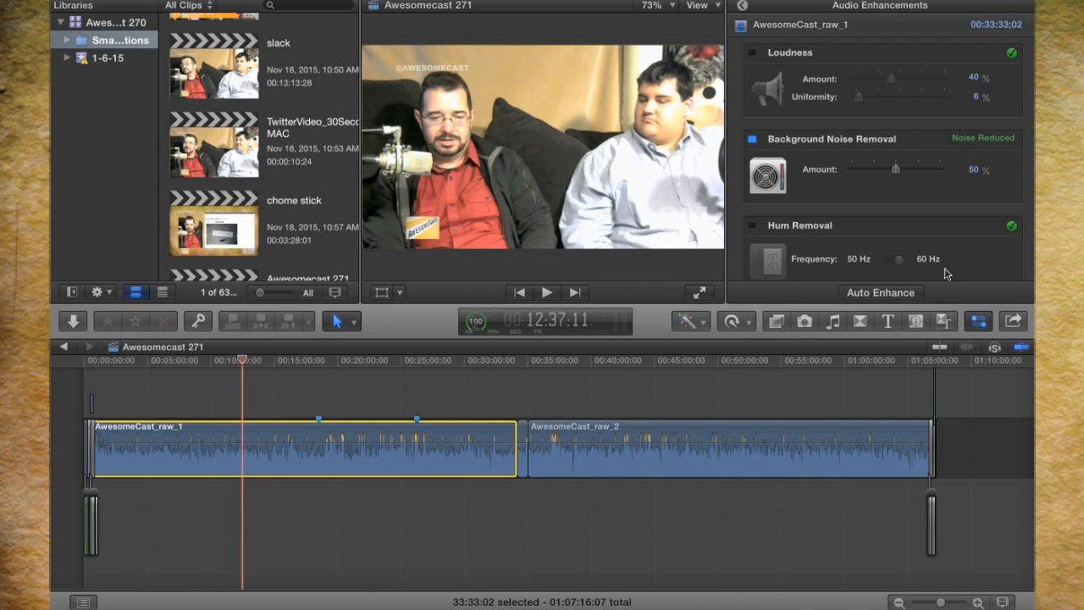
mouse_move(912, 195)
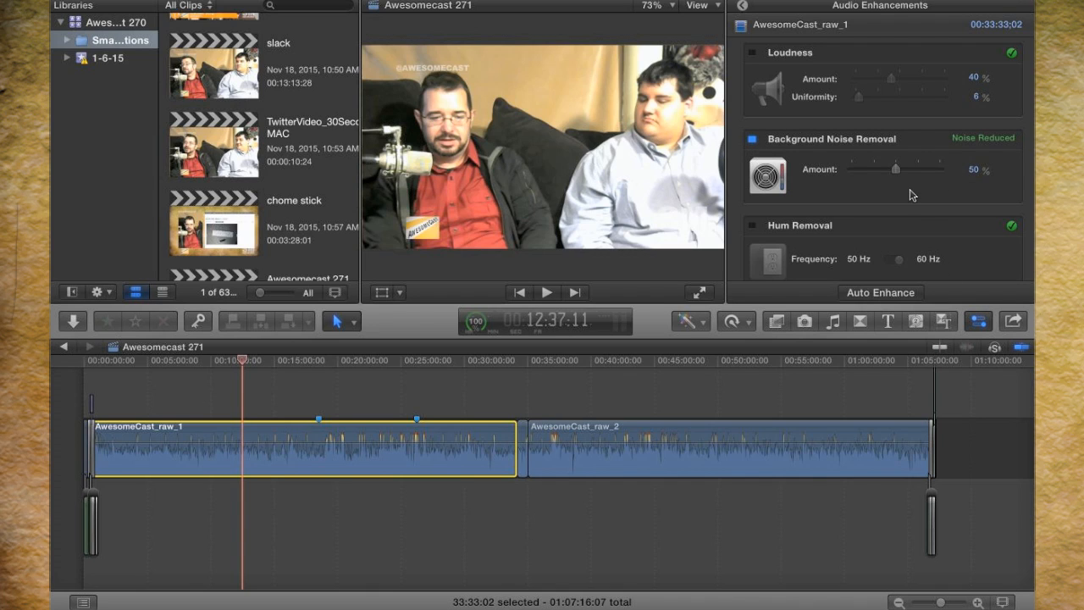
Step: Test Background Noise Removal amounts from none to full, settling around 55%
left_click_drag(896, 168, 902, 169)
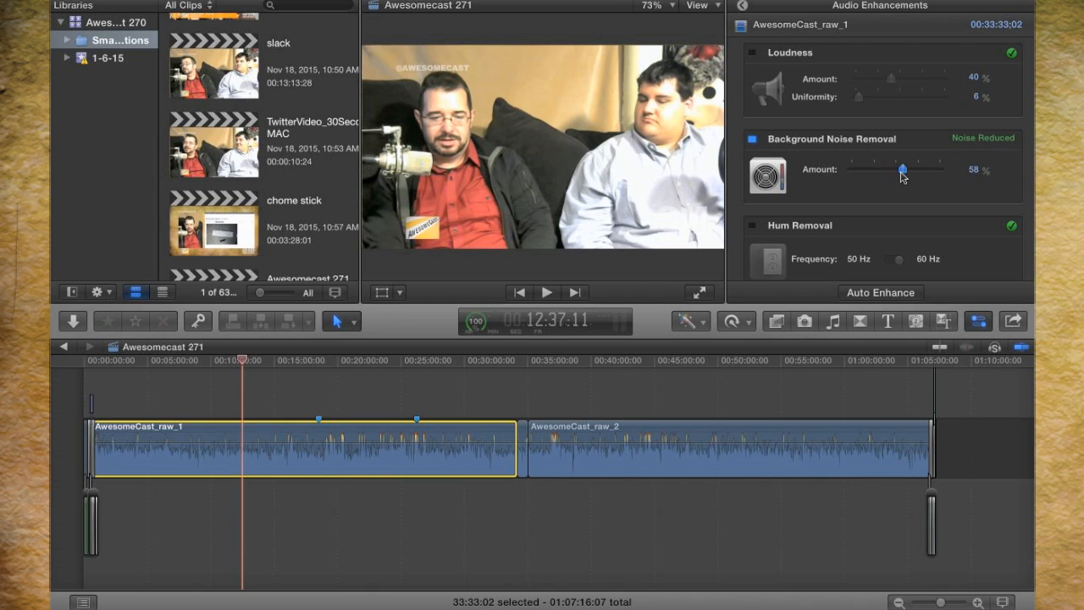
left_click_drag(902, 169, 855, 169)
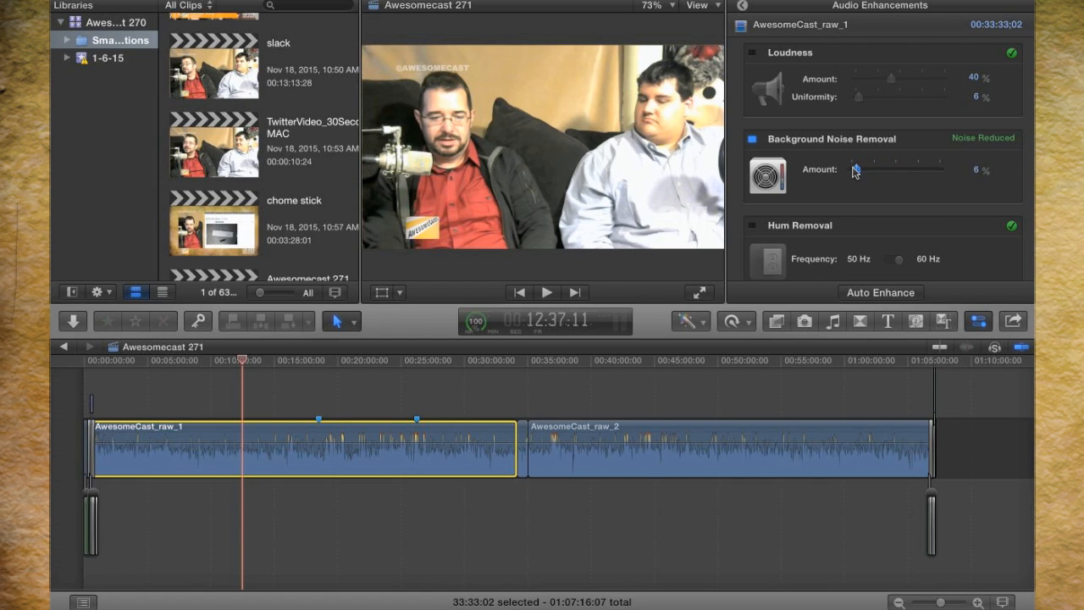
left_click_drag(854, 169, 867, 170)
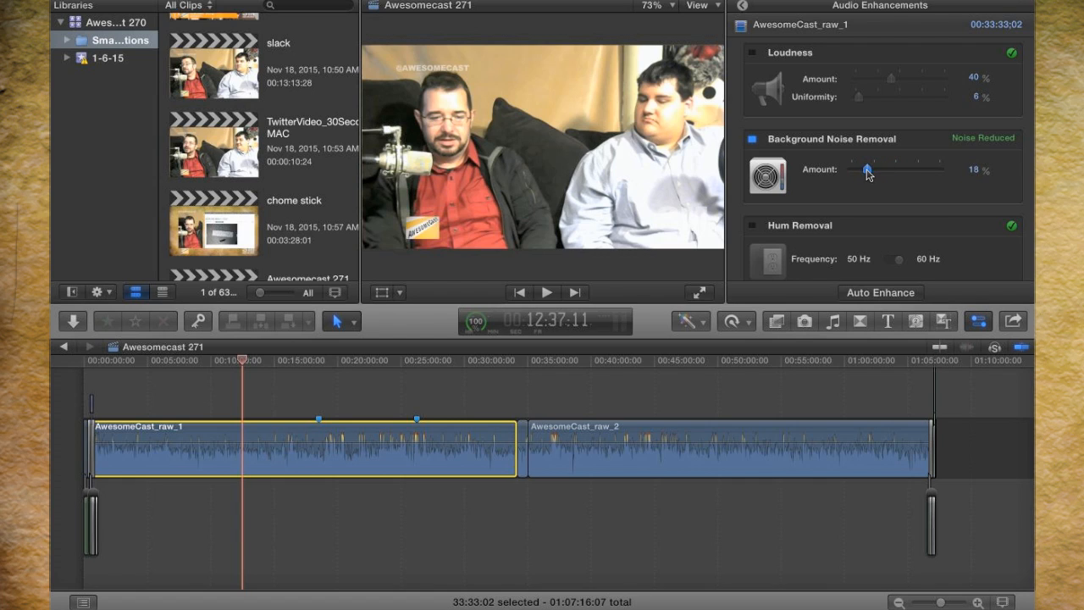
left_click_drag(867, 169, 873, 169)
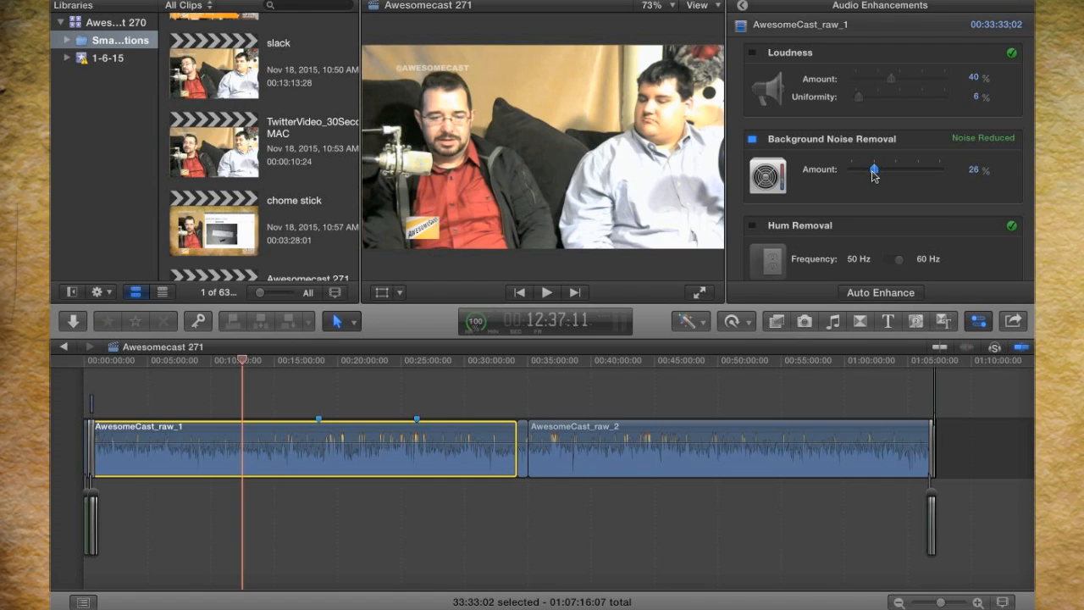
left_click_drag(873, 170, 896, 169)
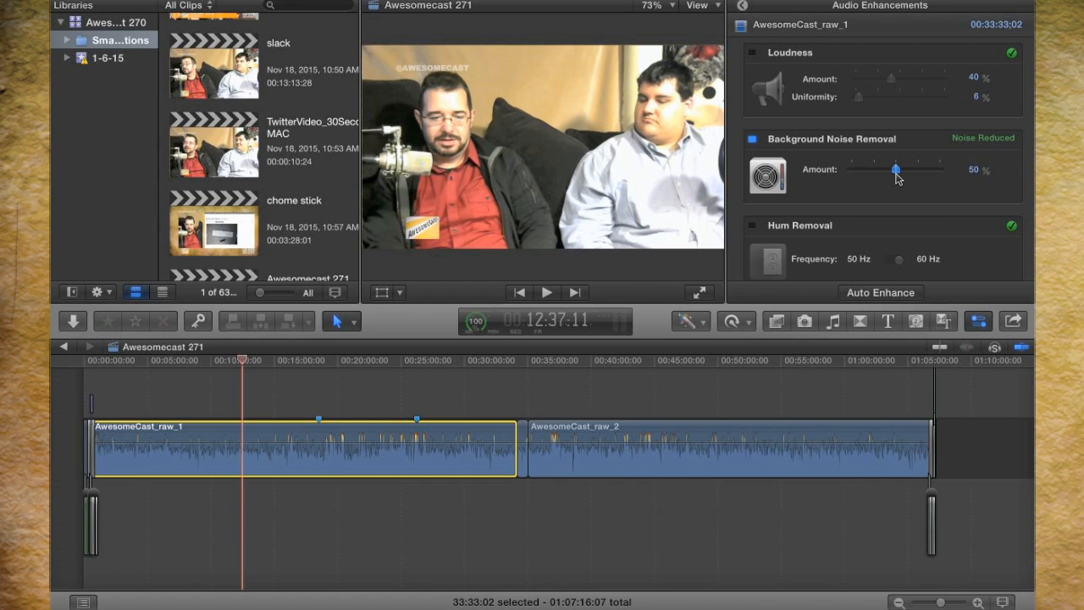
left_click_drag(896, 169, 893, 169)
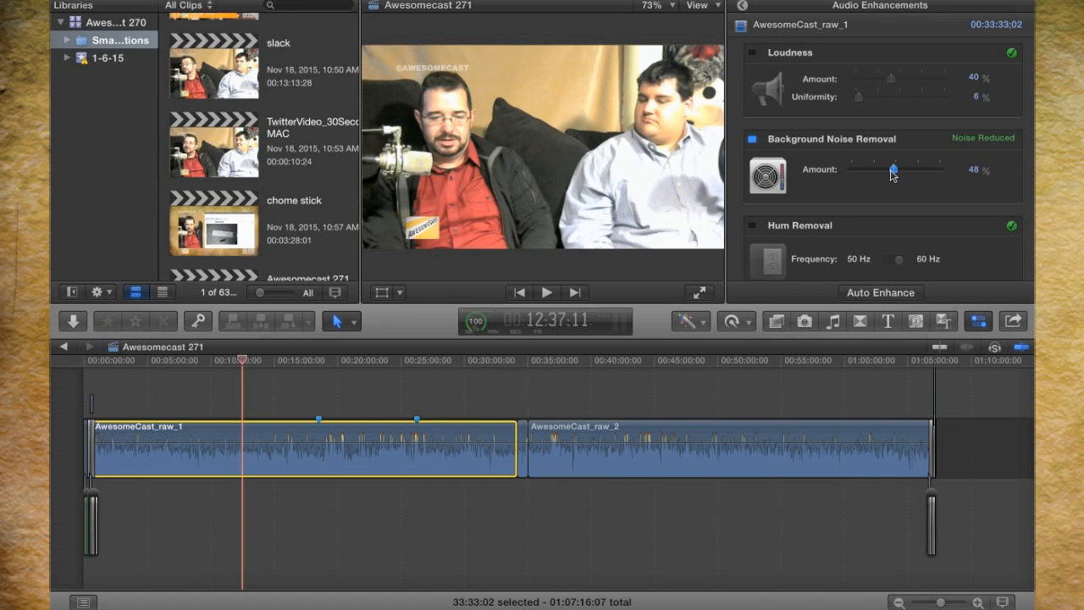
left_click_drag(893, 169, 897, 170)
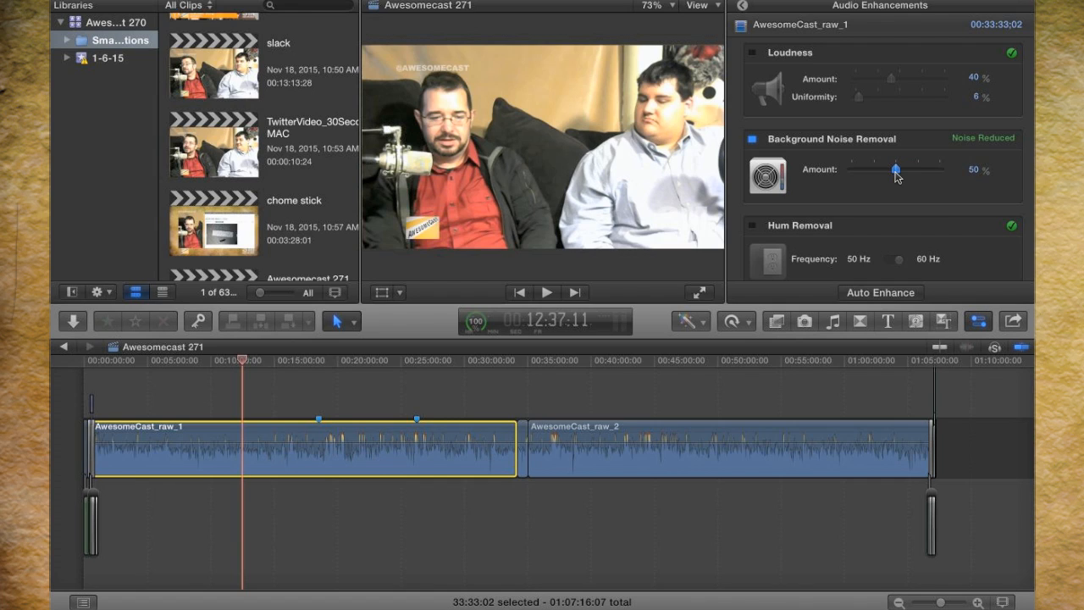
left_click_drag(896, 170, 888, 169)
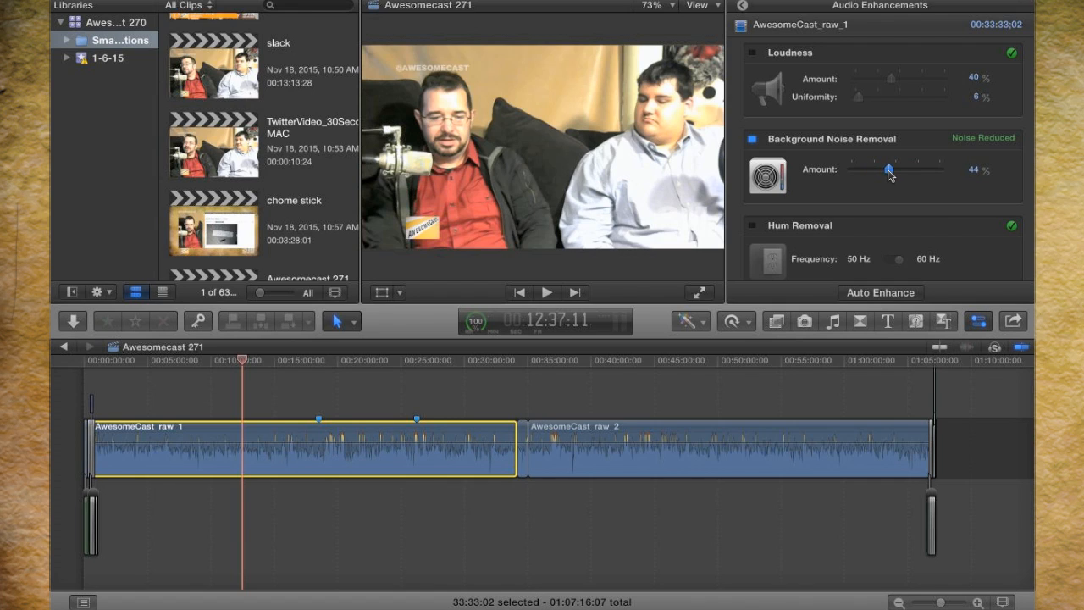
left_click_drag(886, 169, 896, 170)
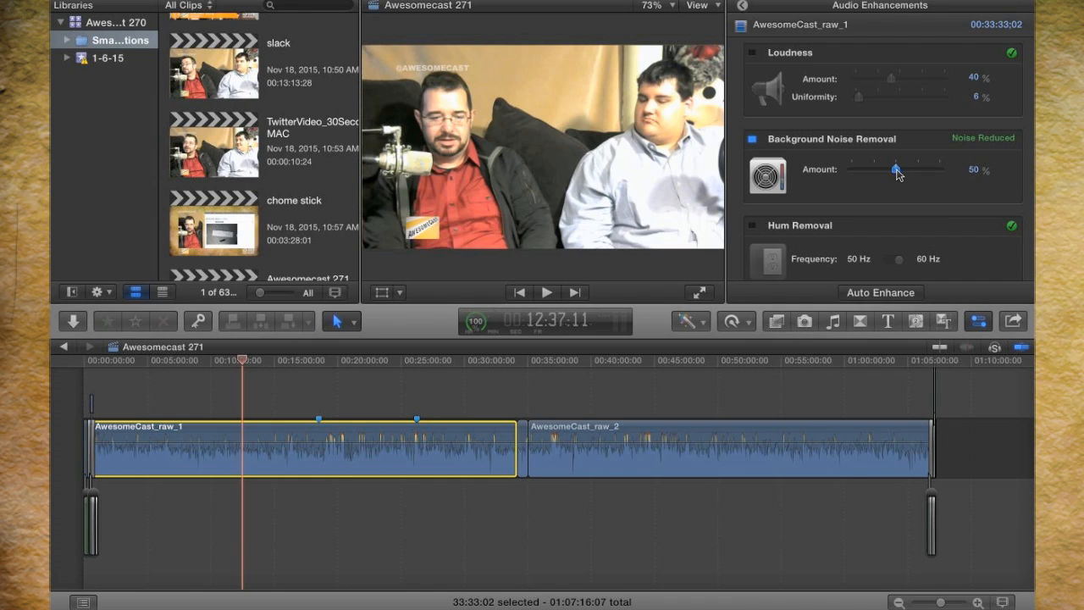
left_click_drag(896, 169, 910, 170)
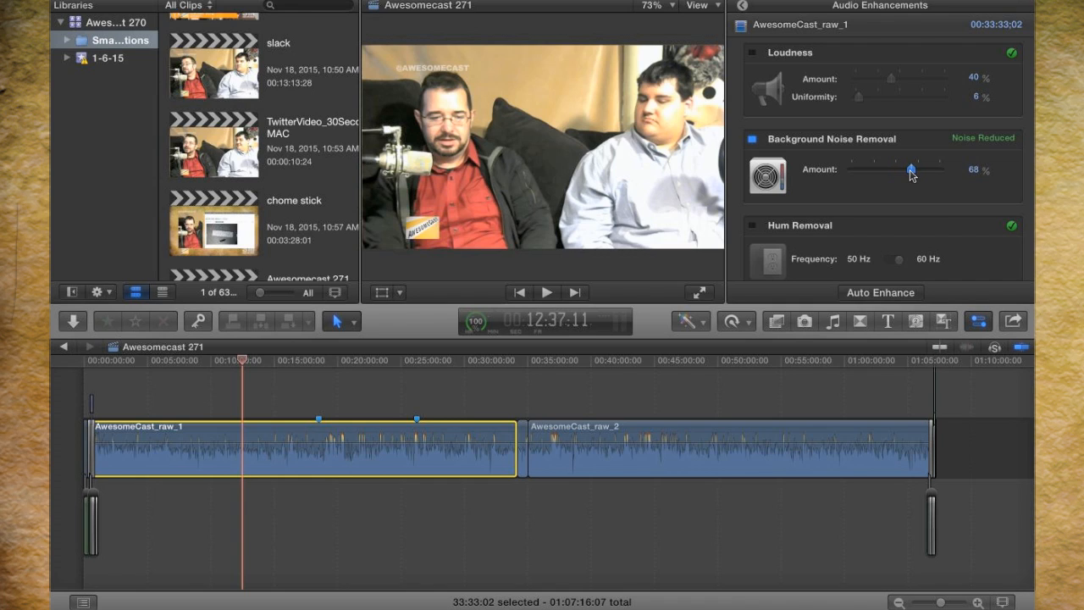
left_click_drag(910, 169, 926, 169)
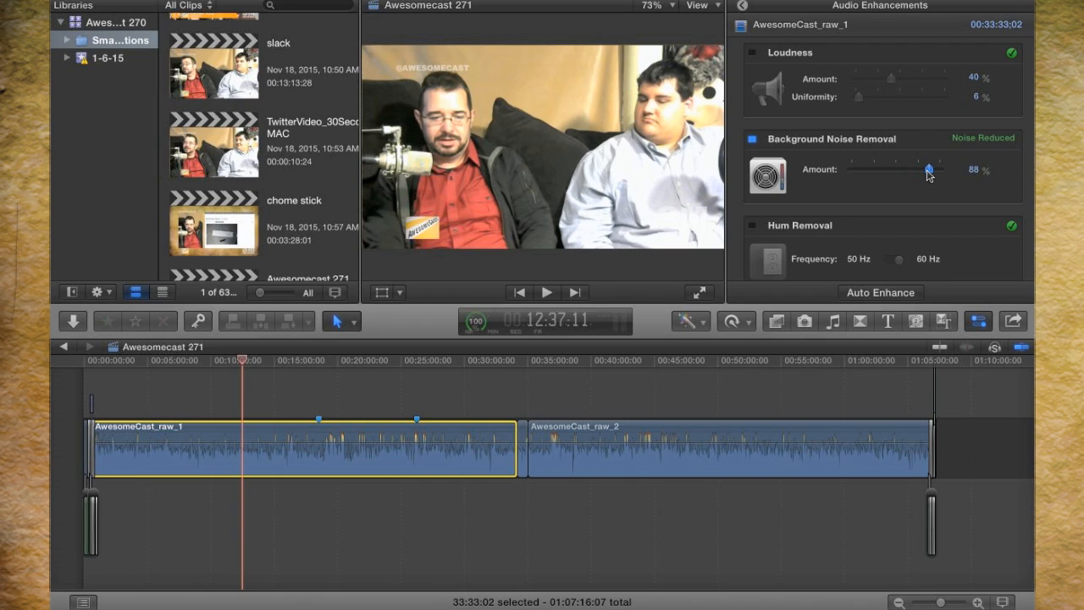
left_click_drag(907, 169, 940, 169)
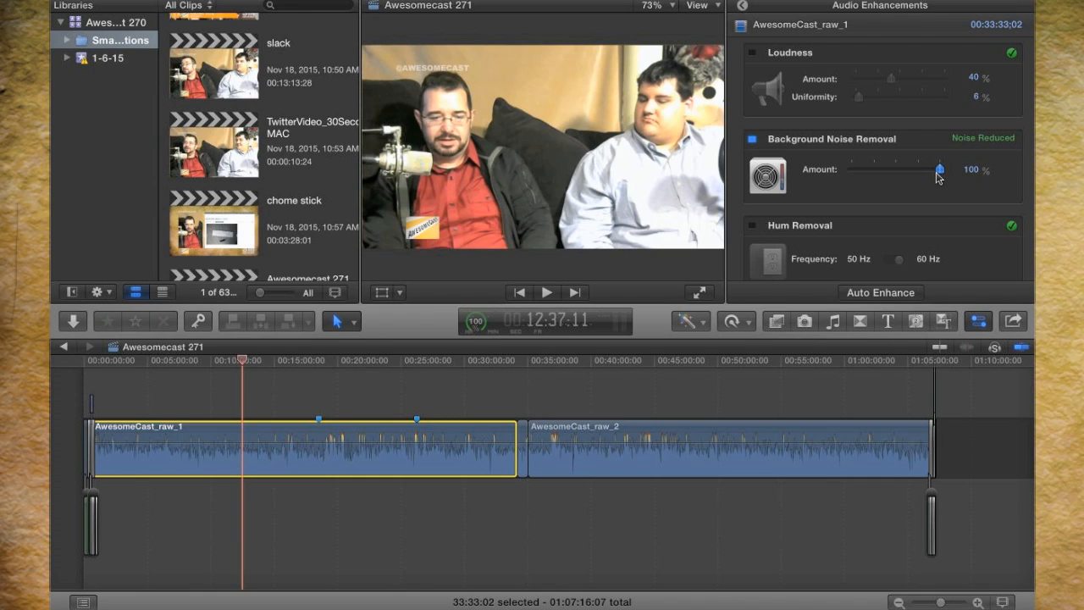
left_click_drag(939, 168, 906, 169)
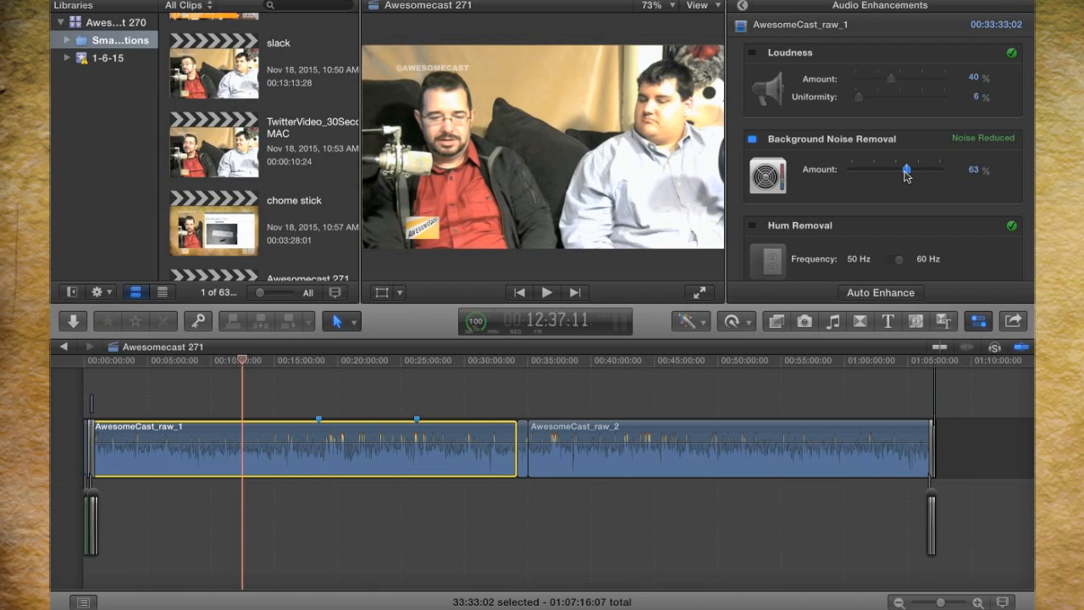
left_click_drag(907, 170, 904, 170)
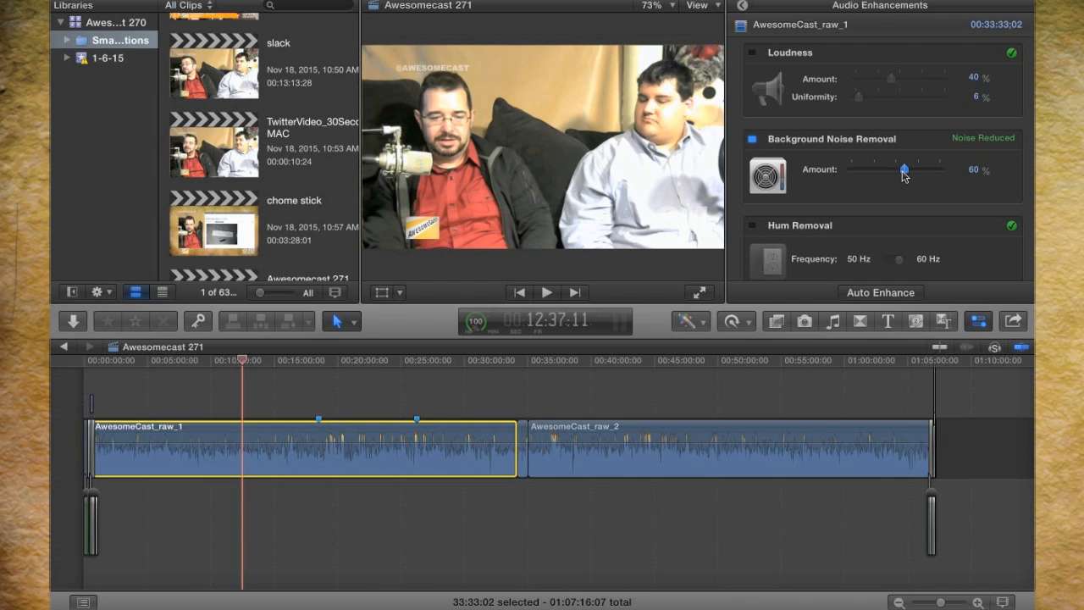
left_click_drag(904, 169, 940, 169)
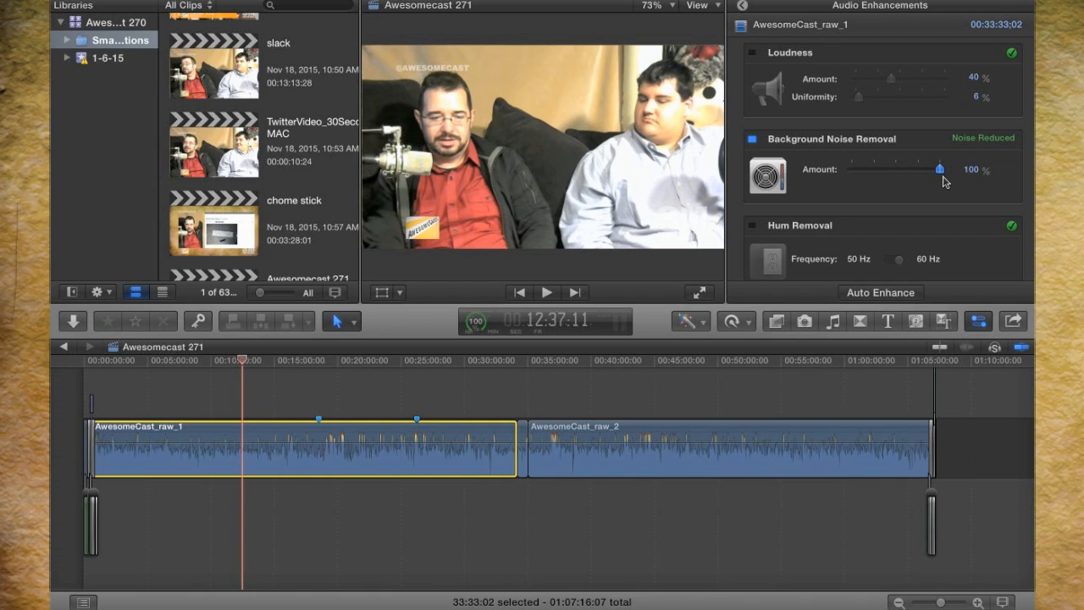
left_click_drag(938, 168, 900, 169)
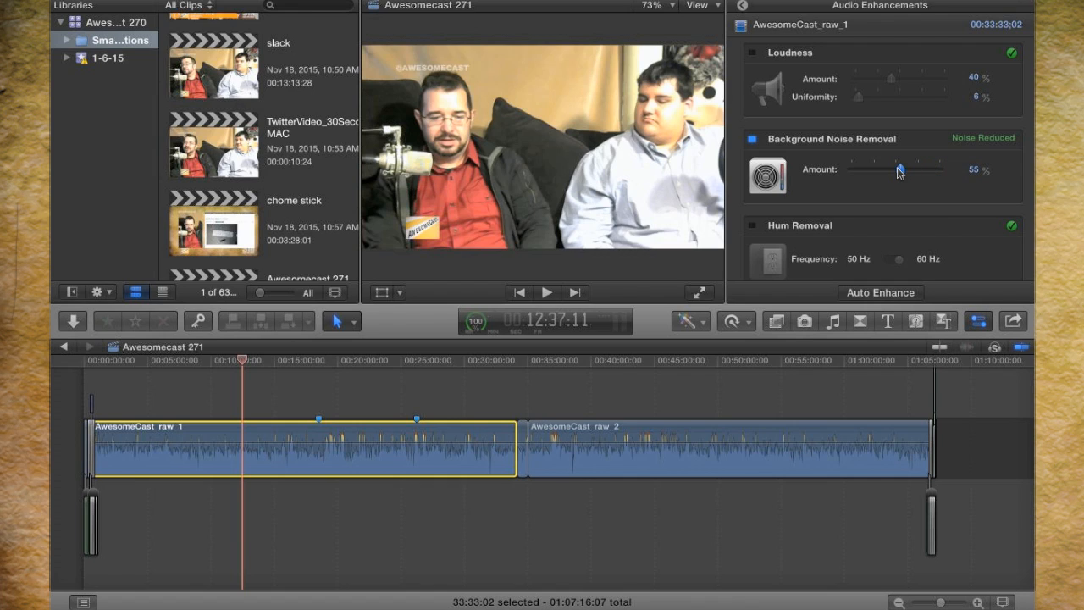
left_click_drag(901, 170, 894, 169)
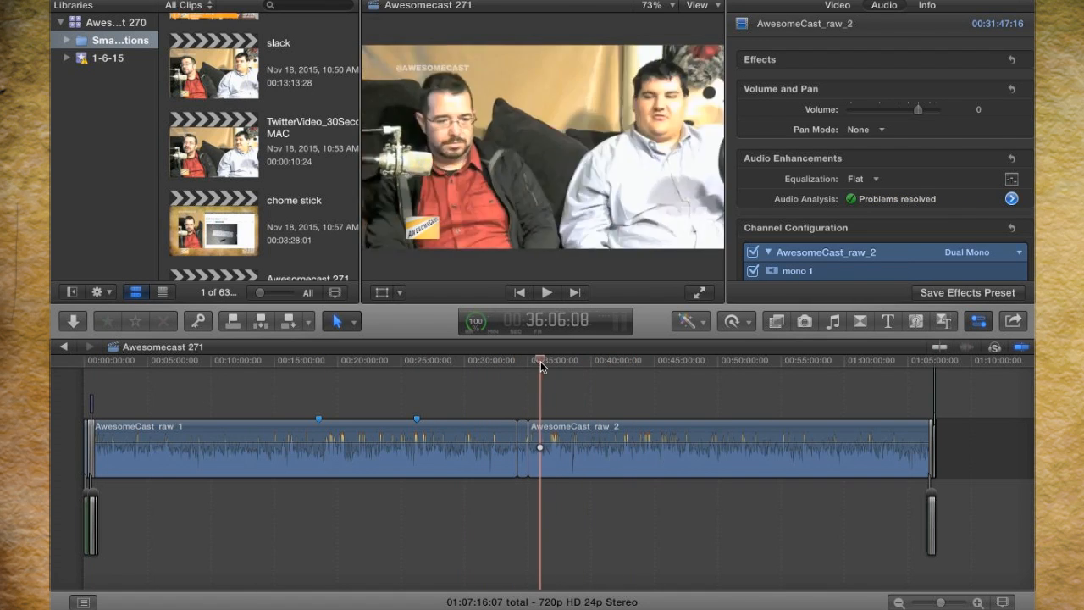
Step: View the project ending: raw_2, intro update, Sorgatron Media outro and music
left_click(525, 360)
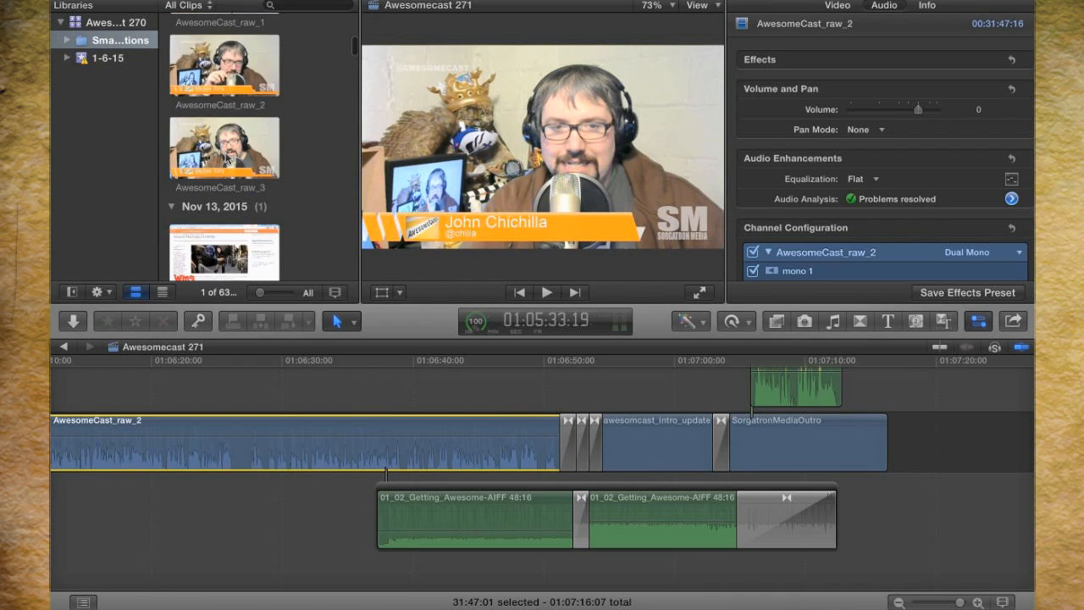
Step: Replace the closing clip with AwesomeCast_raw_1 and realign the music bed to its end
left_click(221, 75)
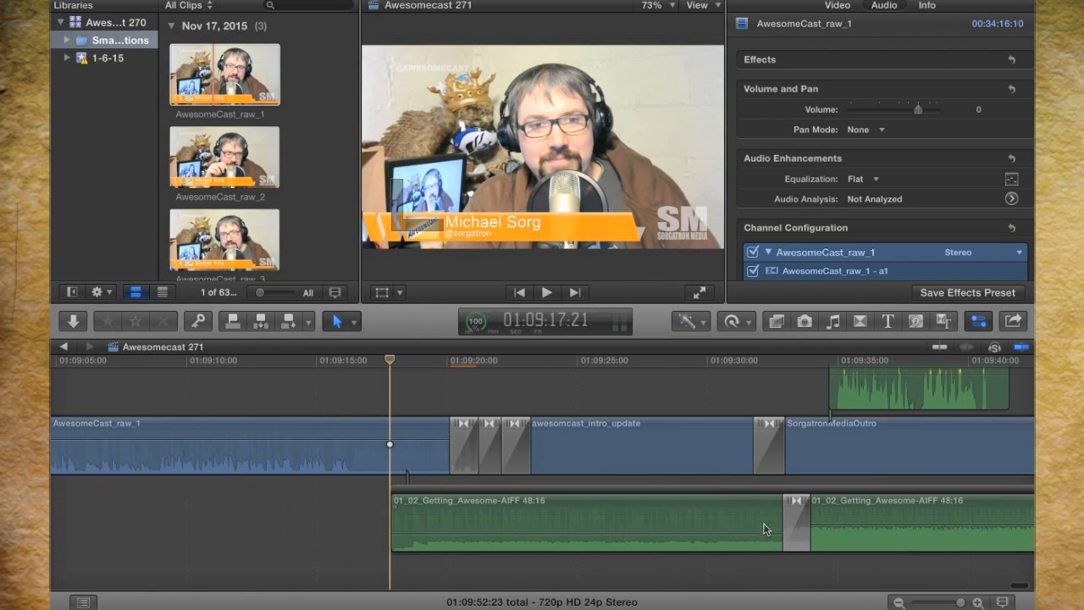
mouse_move(475, 400)
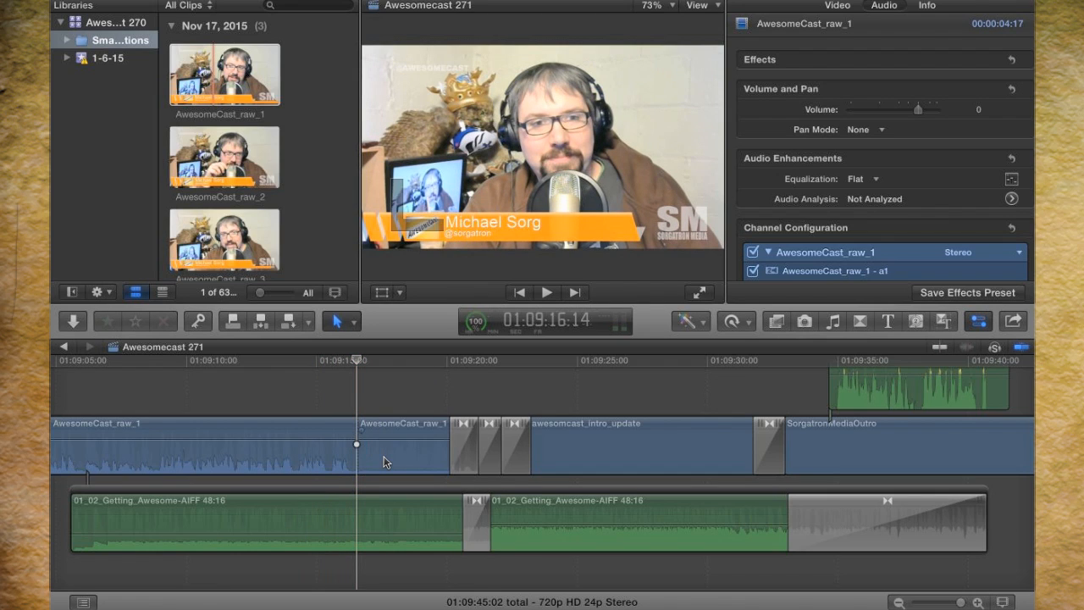
left_click(404, 460)
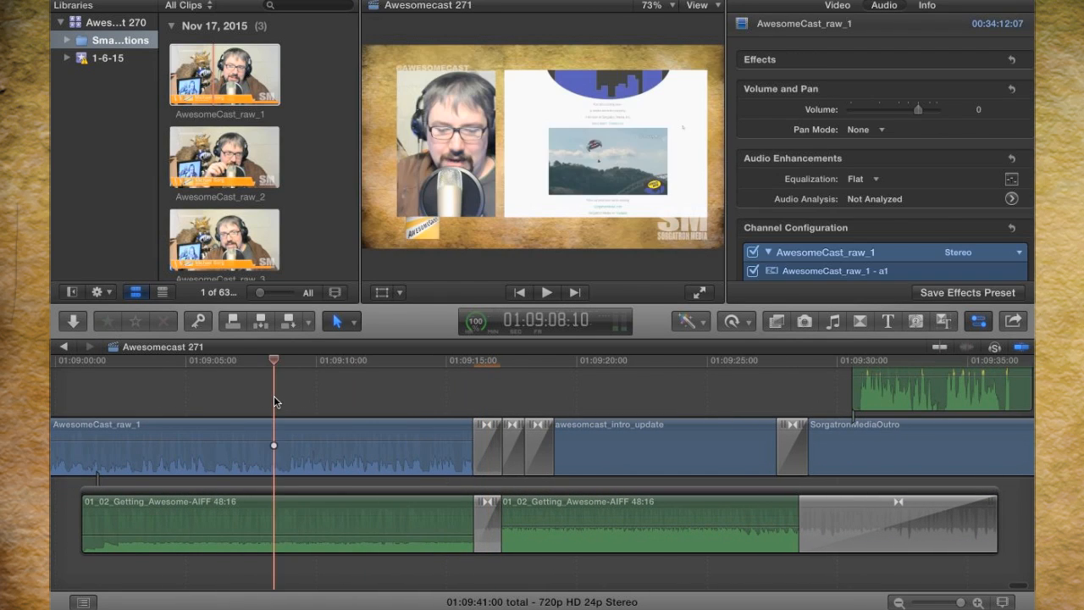
left_click(547, 291)
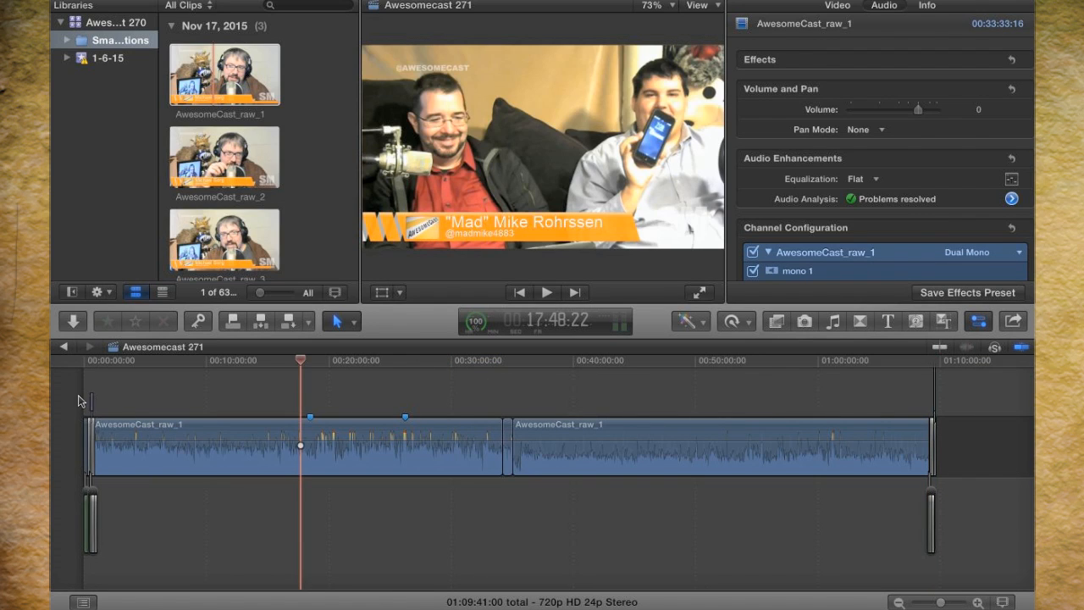
left_click(203, 372)
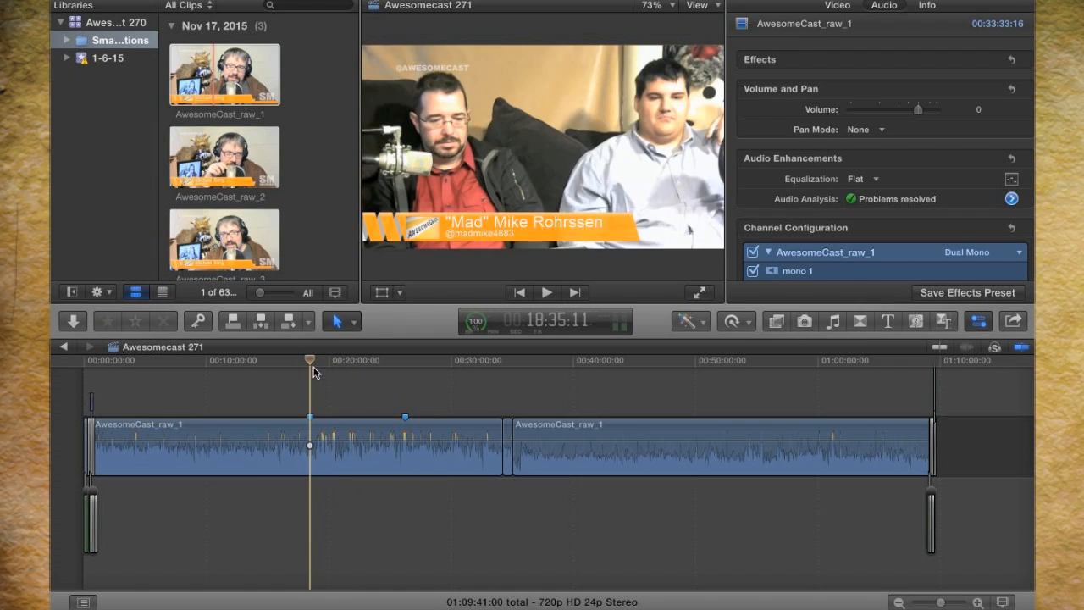
left_click(247, 365)
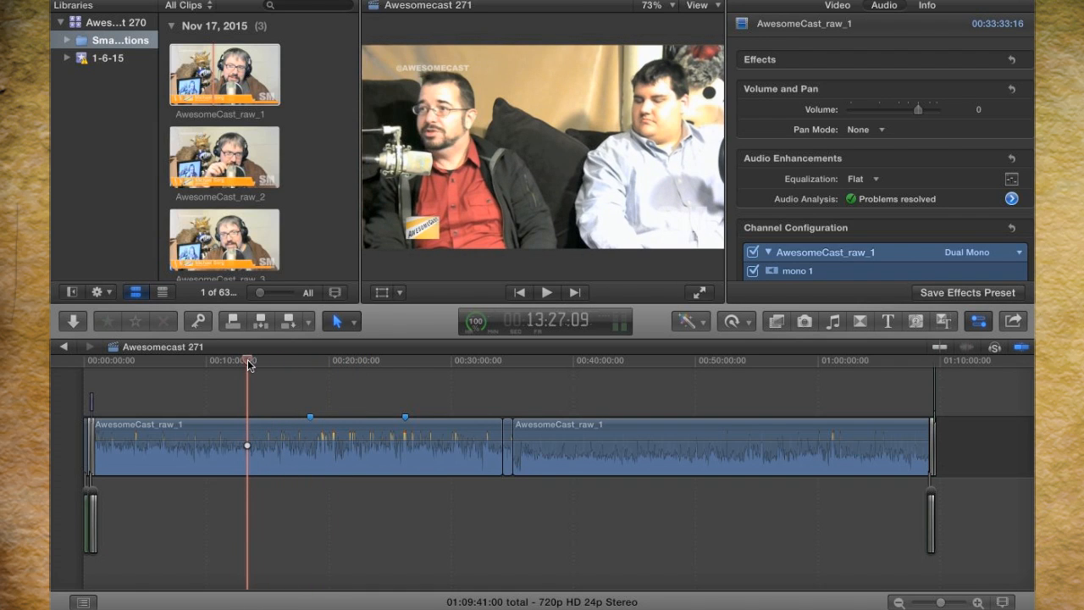
left_click(354, 375)
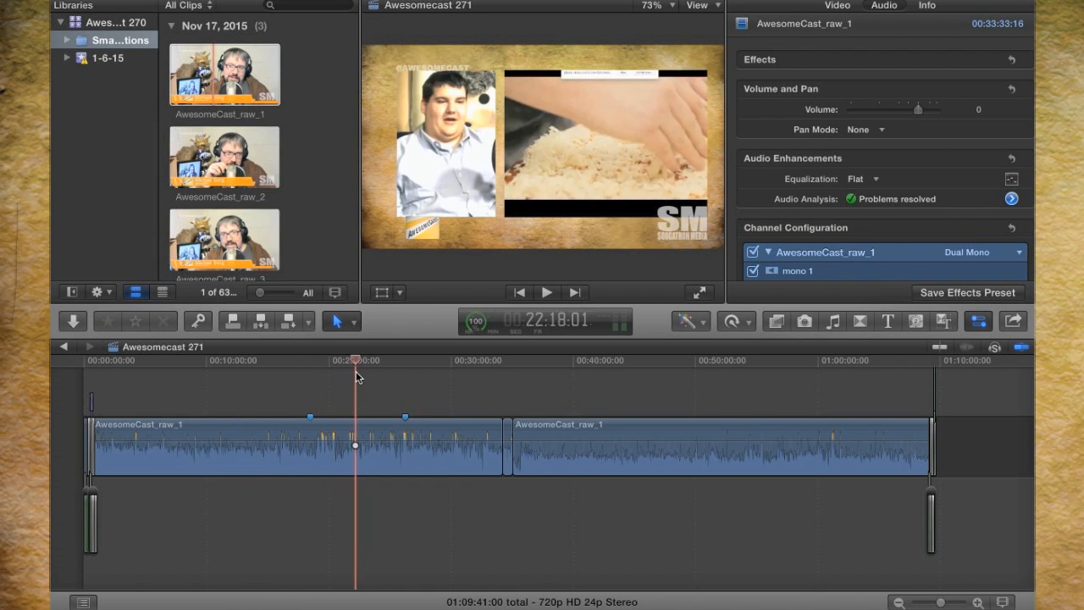